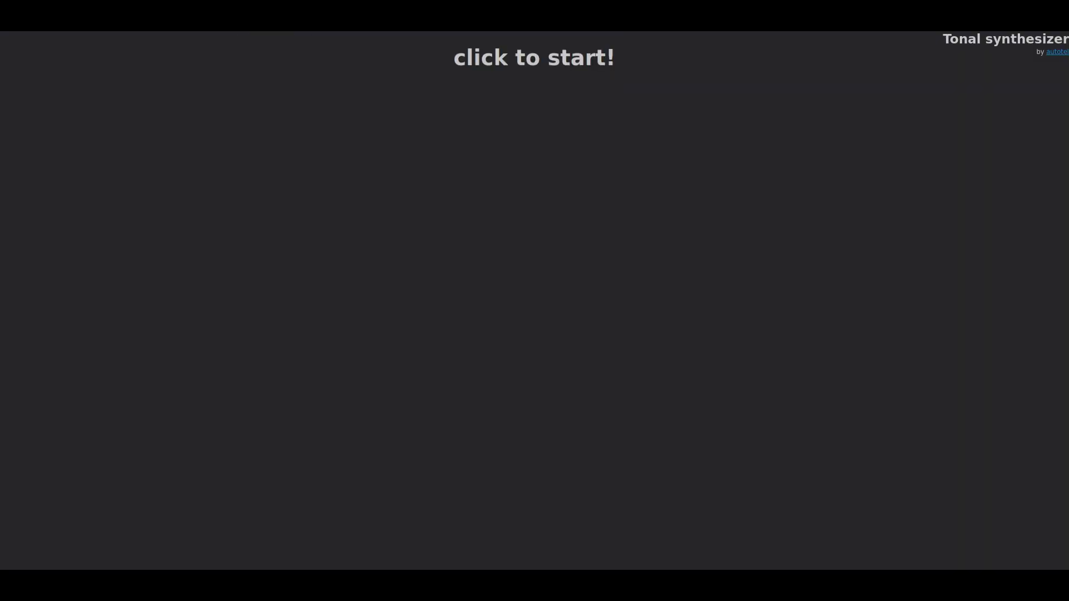
Launch the synthesizer via 'click to start!' so the tone spiral and preset chooser appear
{"action": "left_click", "coordinate": [535, 58]}
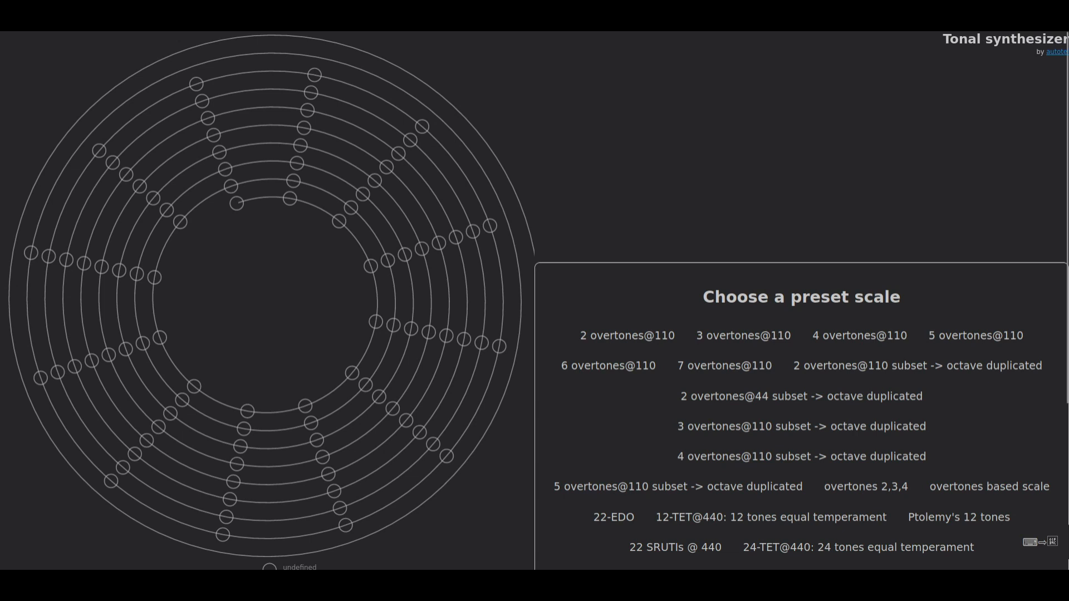
Stretch the spiral so the readout shows about 1.066 and tones leave their straight spokes
{"action": "left_click", "coordinate": [303, 142]}
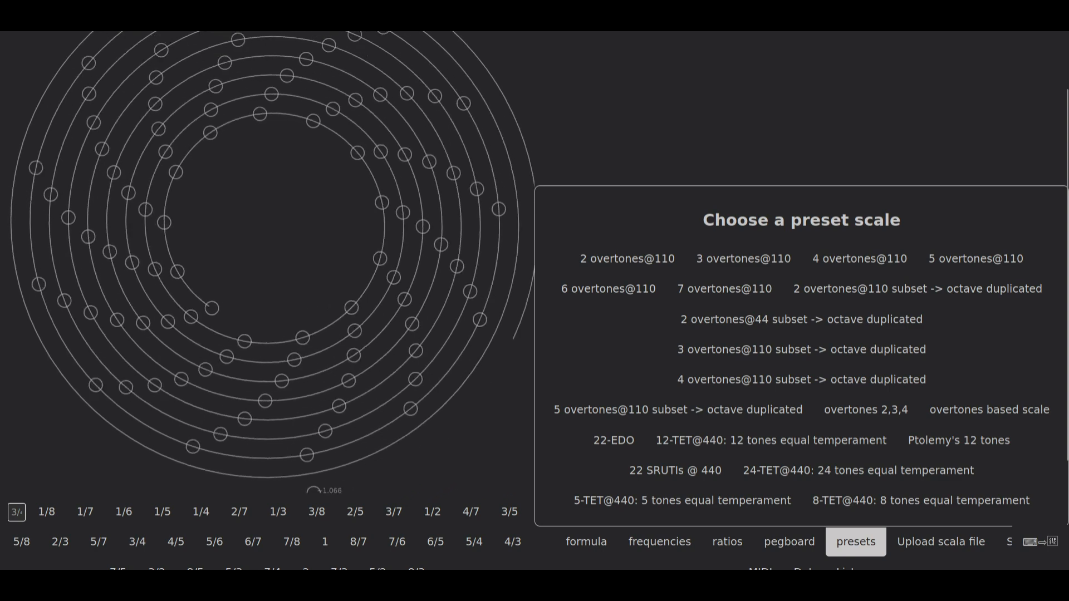
Try octave multipliers 8/7, 3/7, 7/8, 1 and 8/7 again, watching the spiral reshape
{"action": "left_click", "coordinate": [358, 541]}
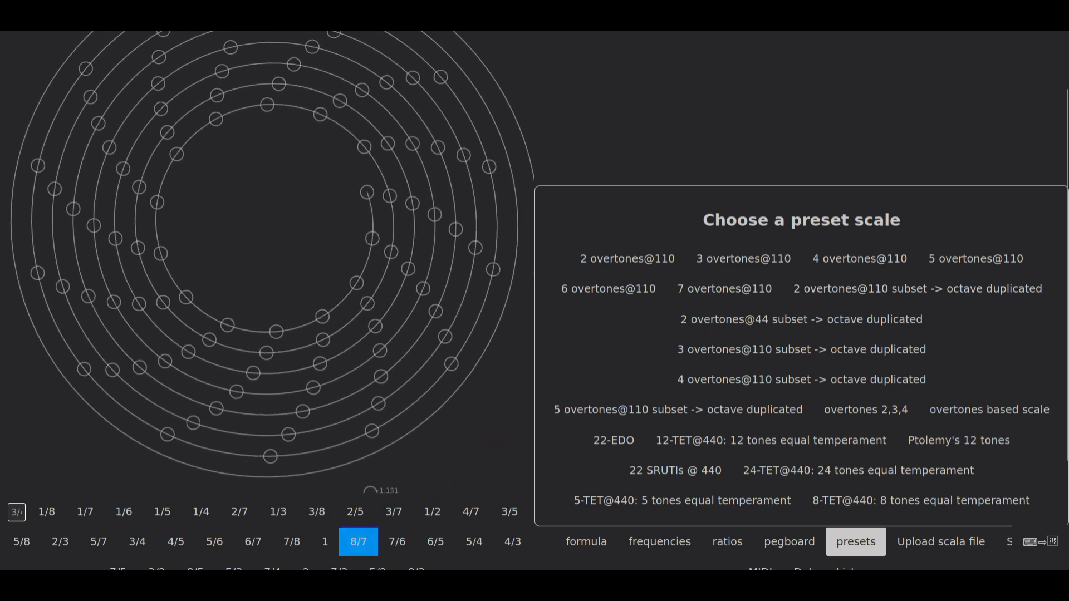
{"action": "left_click", "coordinate": [394, 511]}
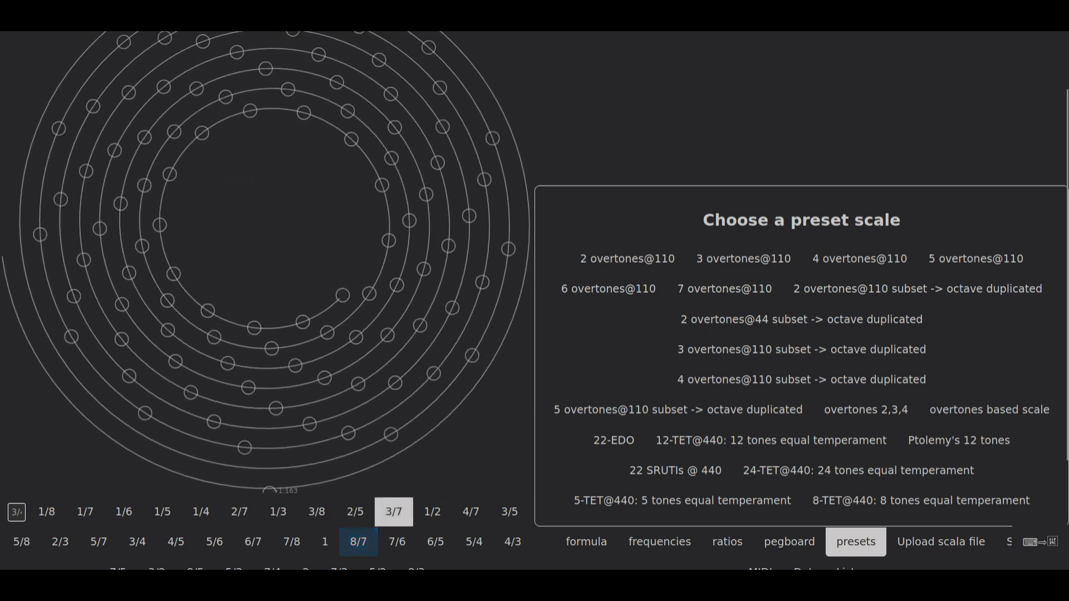
{"action": "left_click", "coordinate": [393, 511]}
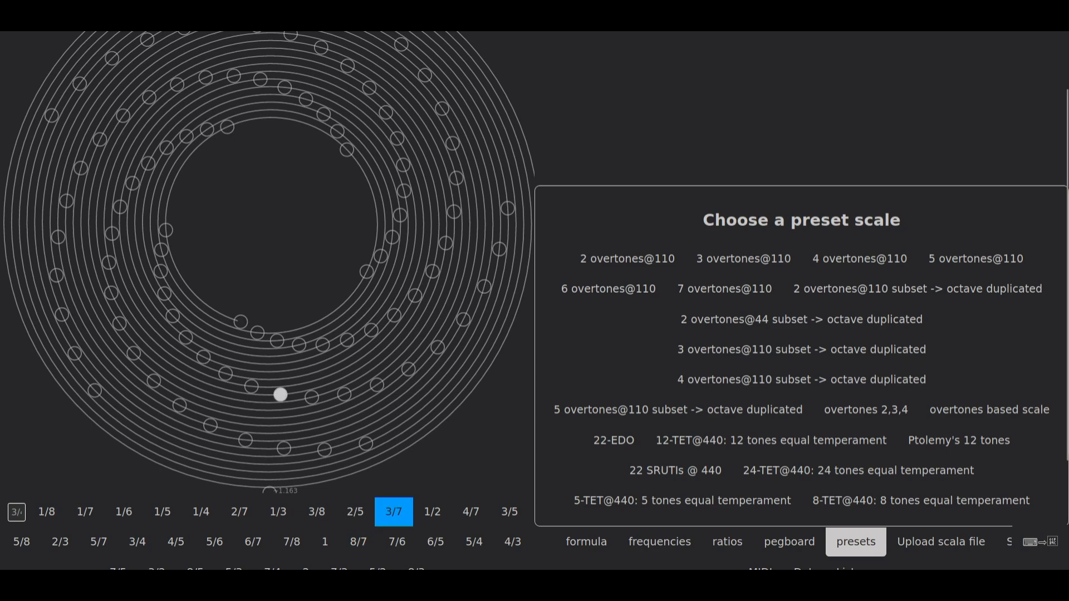
{"action": "left_click", "coordinate": [291, 541]}
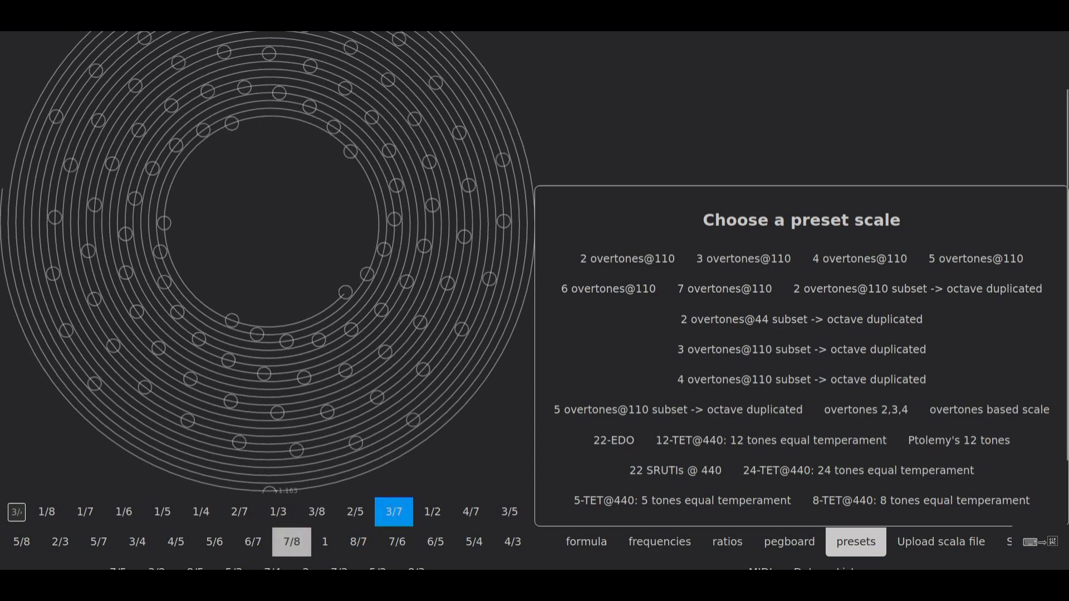
{"action": "left_click", "coordinate": [432, 511]}
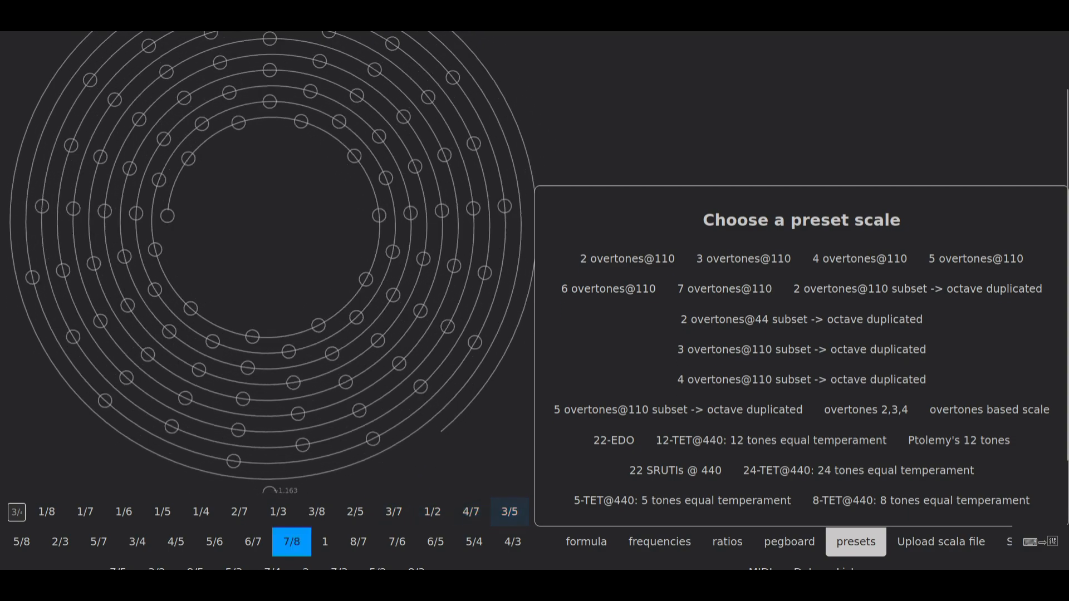
{"action": "left_click", "coordinate": [325, 541]}
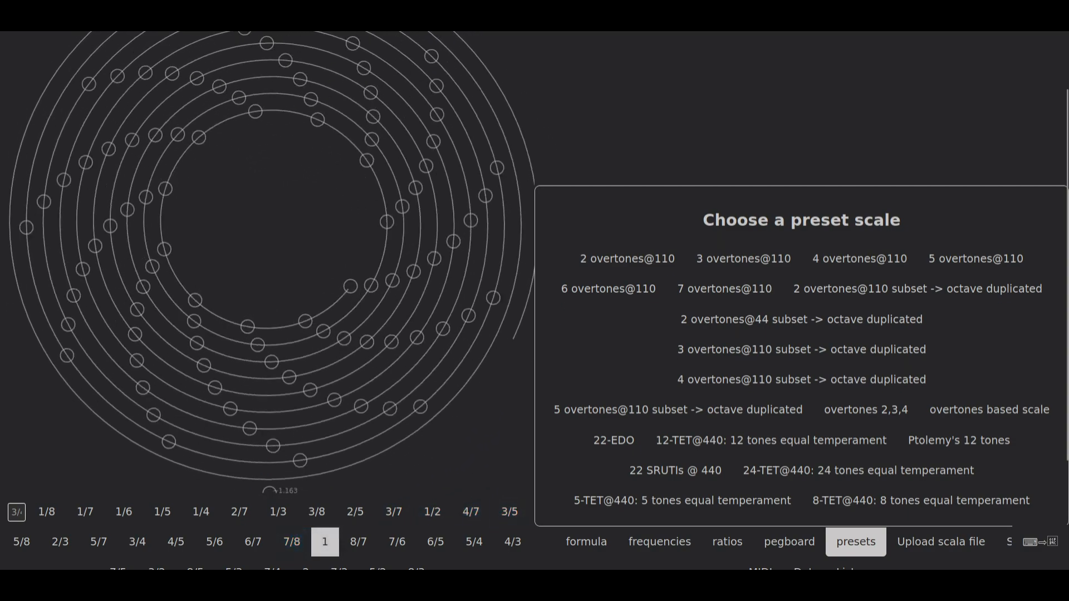
{"action": "left_click", "coordinate": [325, 541]}
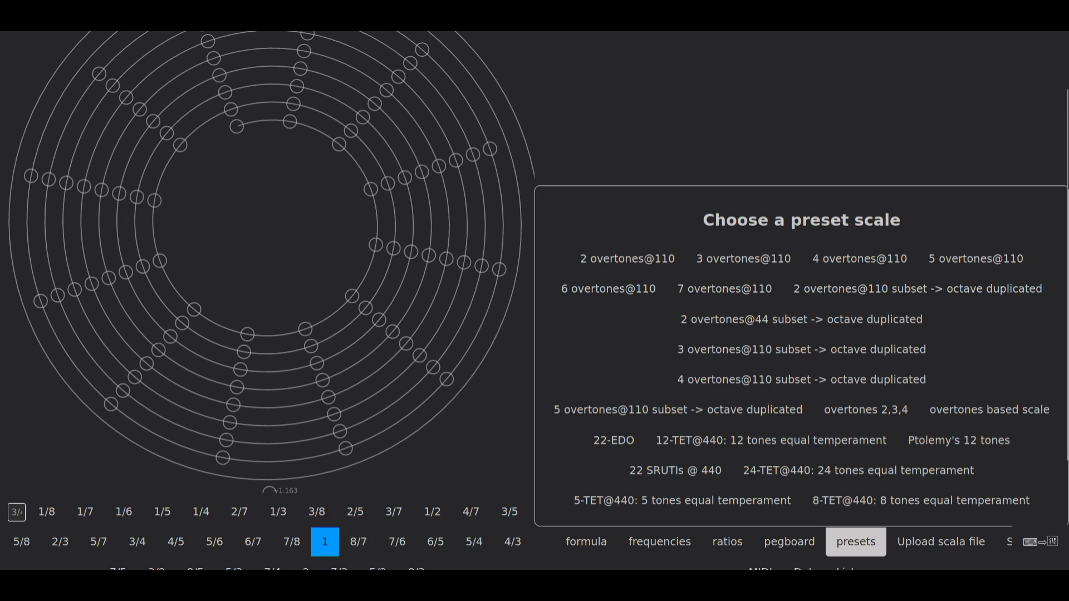
{"action": "left_click", "coordinate": [358, 542]}
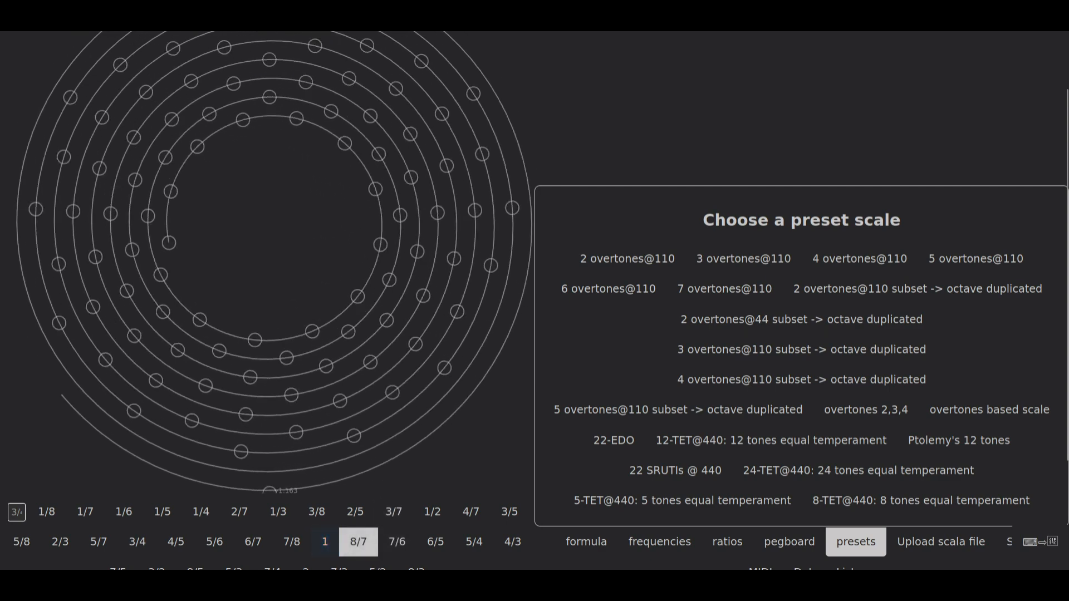
{"action": "left_click", "coordinate": [359, 541]}
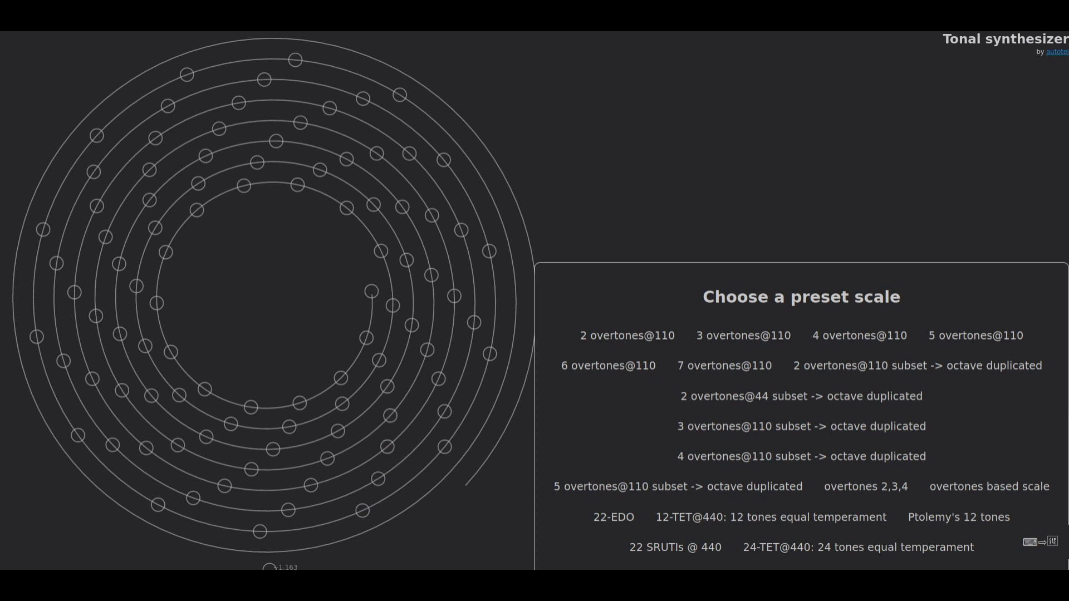
Settle on multiplier 1 so the tones form straight radial spokes above the keyboard
{"action": "scroll", "scroll_direction": "down", "scroll_amount": 3}
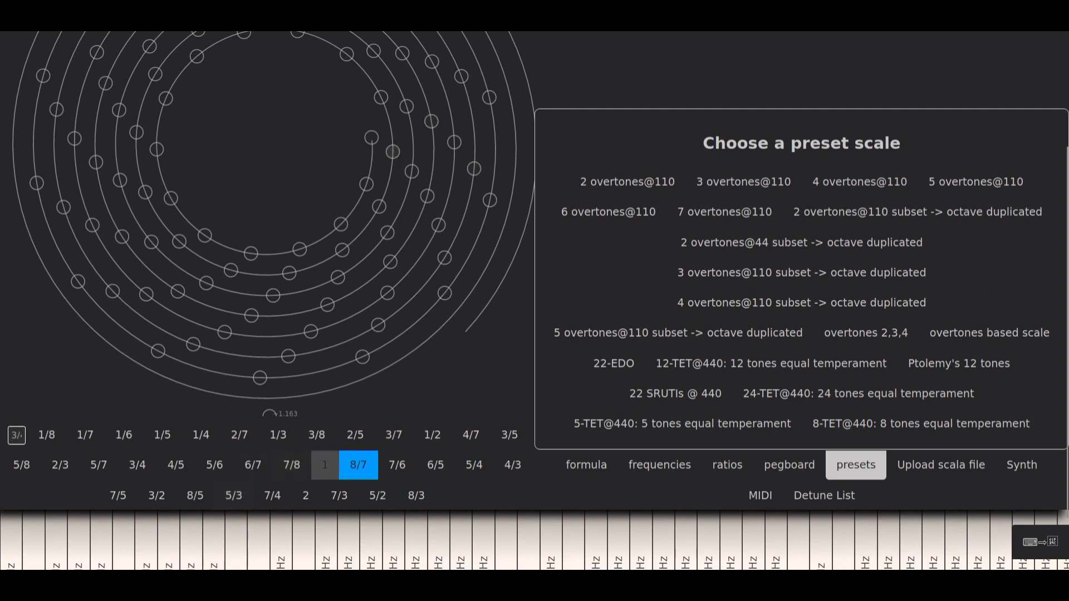
{"action": "left_click", "coordinate": [325, 466]}
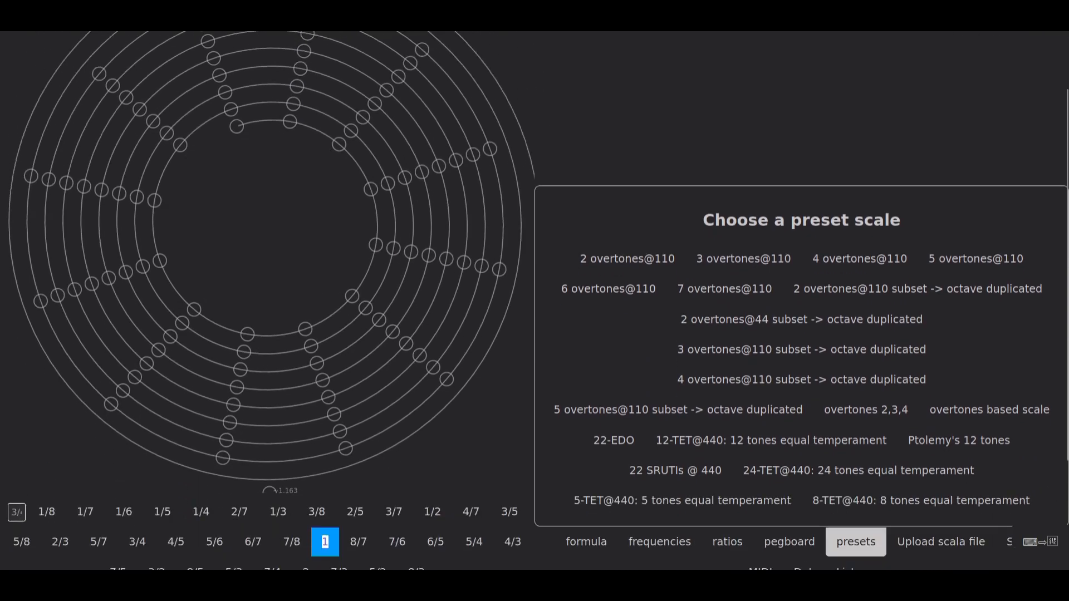
{"action": "scroll", "scroll_direction": "down", "scroll_amount": 3}
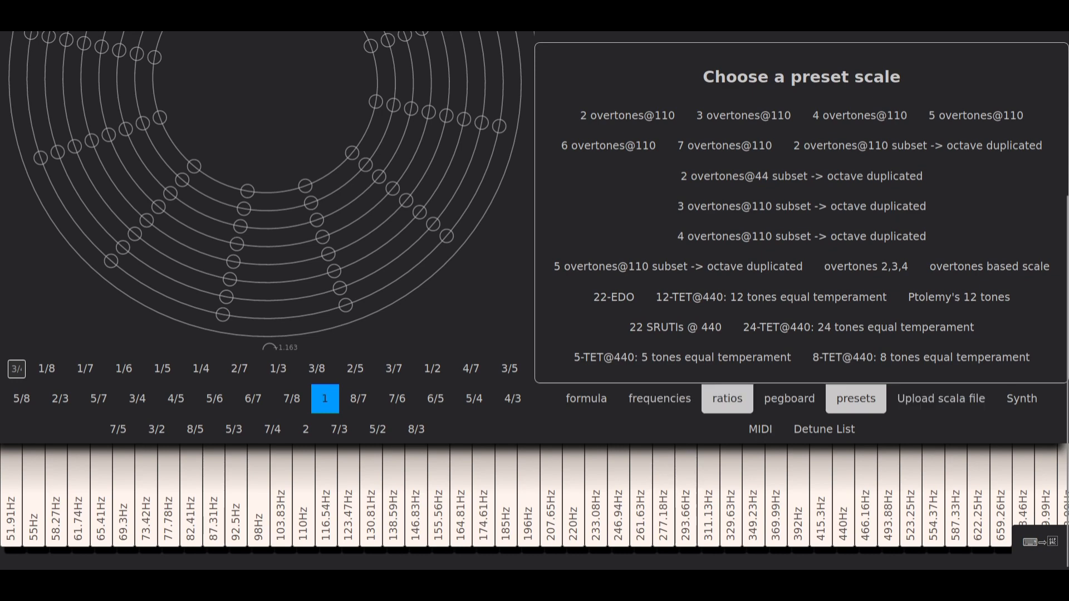
Switch to the 'ratios' tuning editor with base 60 and focus the octave multipliers list
{"action": "left_click", "coordinate": [727, 397]}
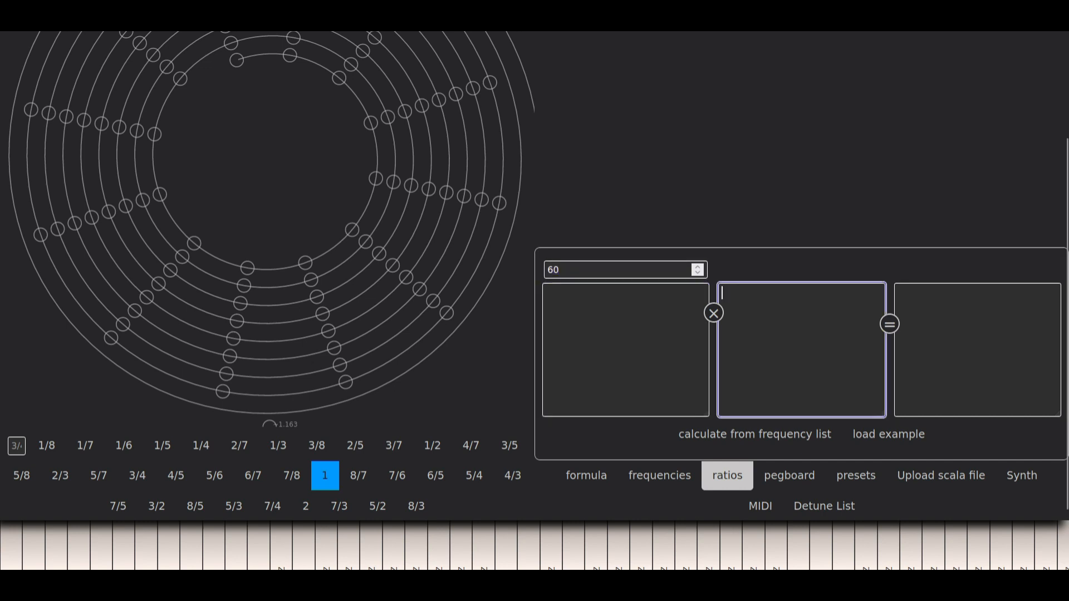
{"action": "left_click", "coordinate": [977, 350]}
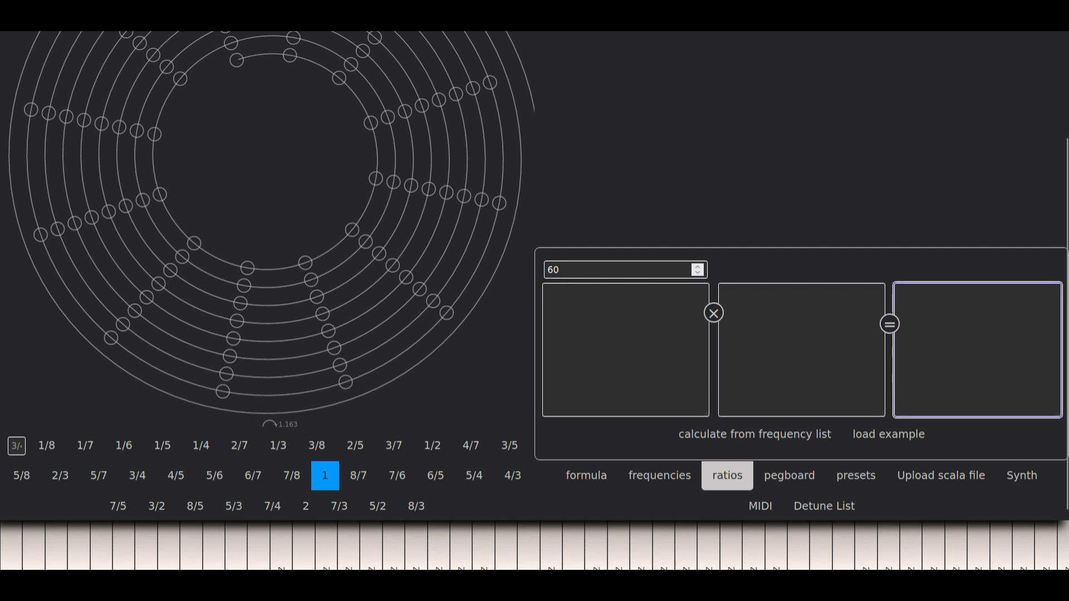
{"action": "left_click", "coordinate": [624, 350]}
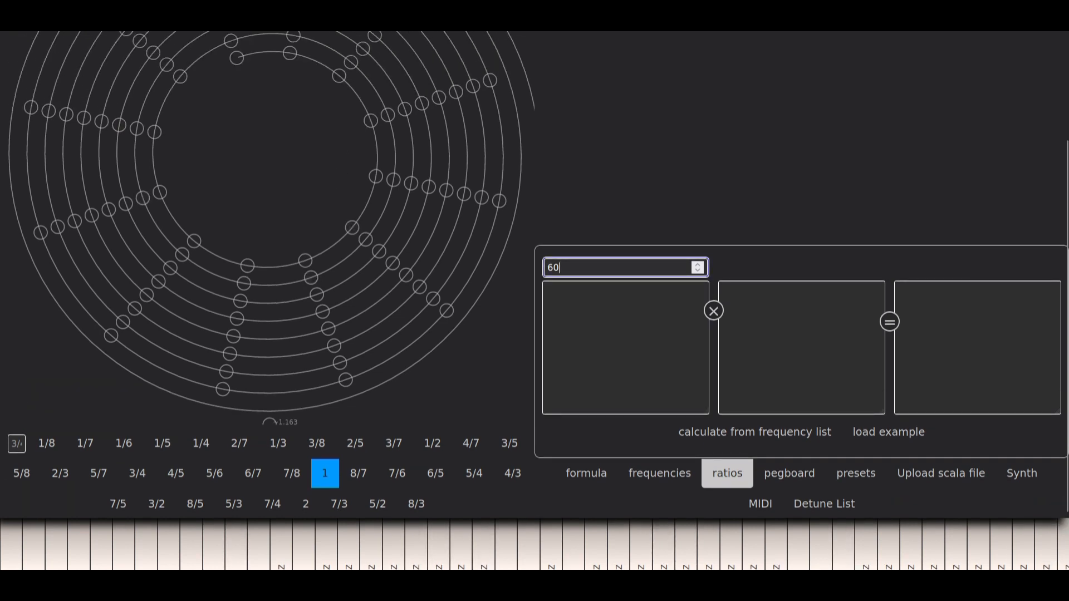
{"action": "left_click", "coordinate": [624, 352]}
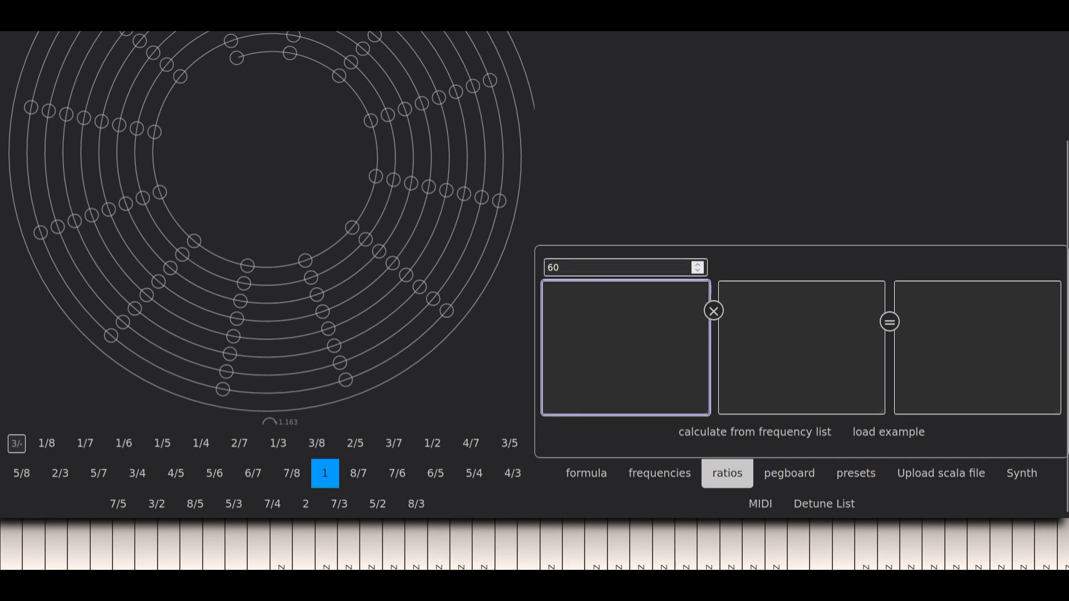
{"action": "left_click", "coordinate": [802, 355]}
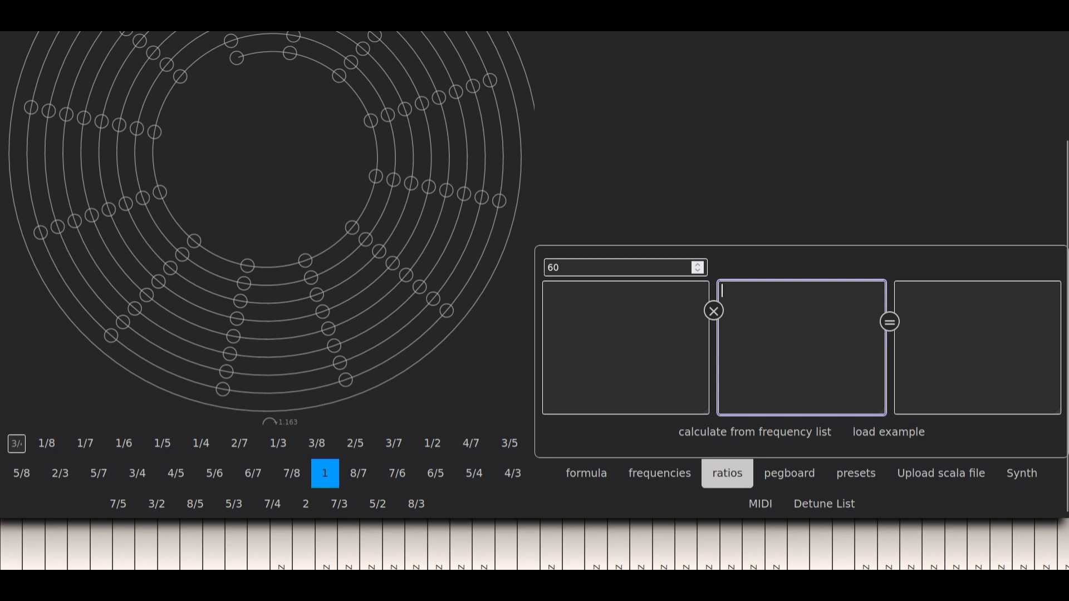
{"action": "left_click", "coordinate": [624, 349]}
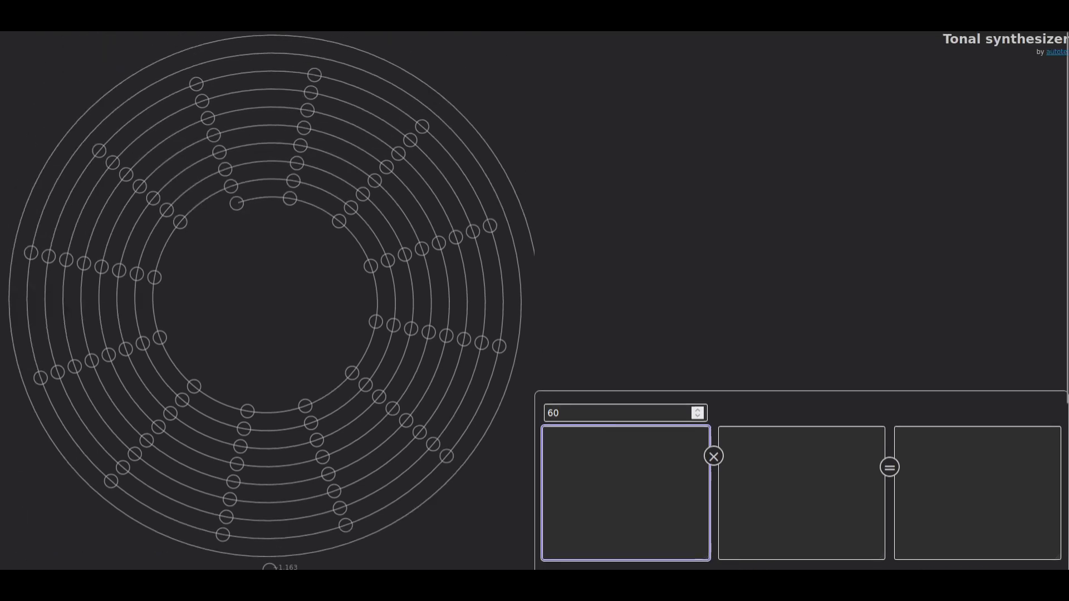
Enter the octave multipliers 1,2,4,8,16,32,64,128,256 in the left list
{"action": "type", "text": "2"}
{"action": "type", "text": "1"}
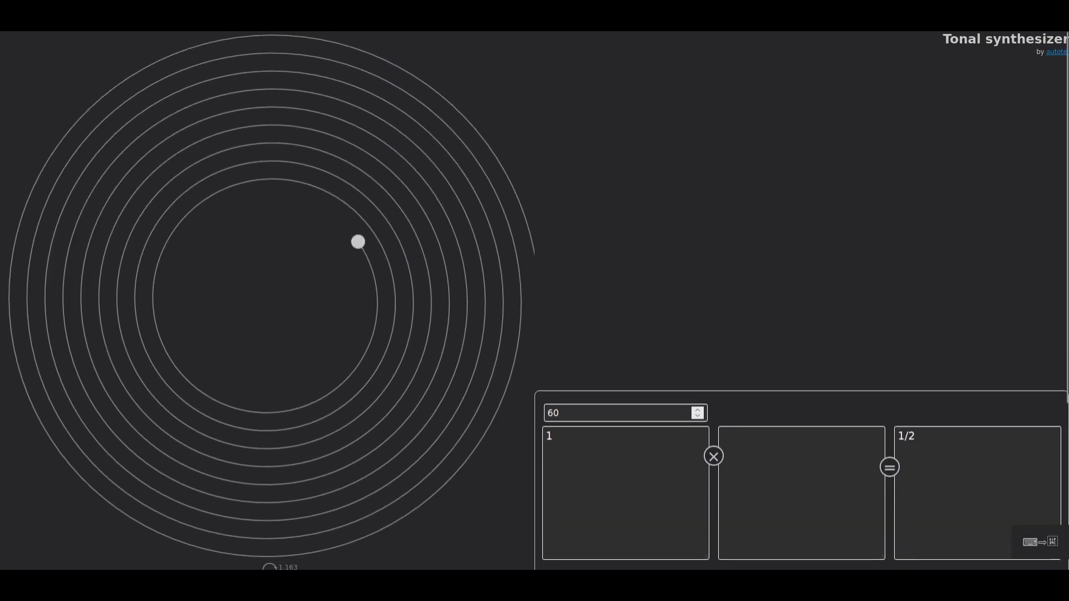
{"action": "scroll", "scroll_direction": "down", "scroll_amount": 3}
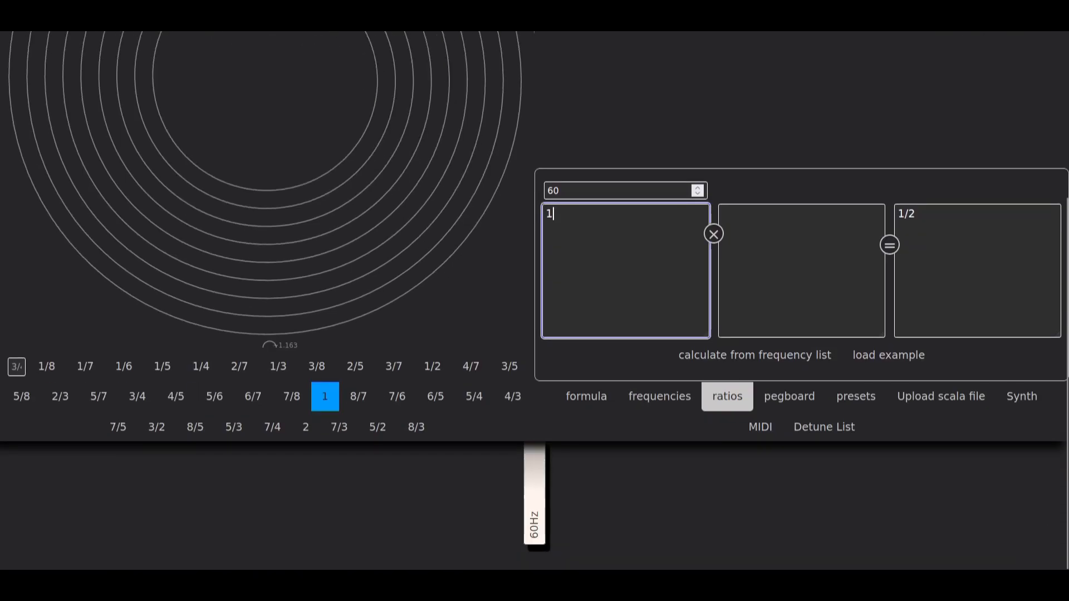
{"action": "type", "text": ","}
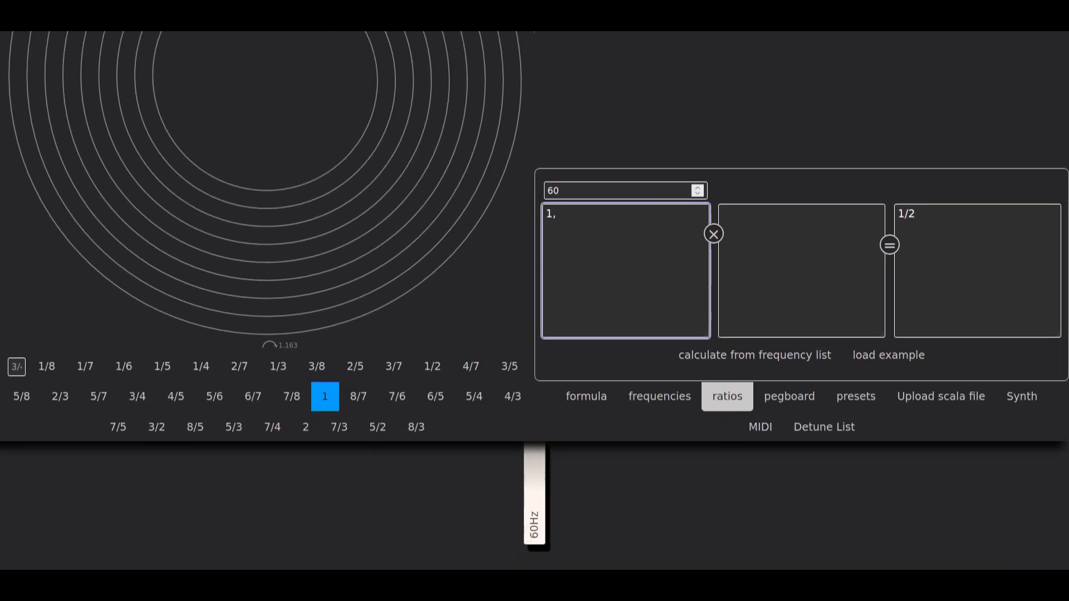
{"action": "type", "text": "2,4,8"}
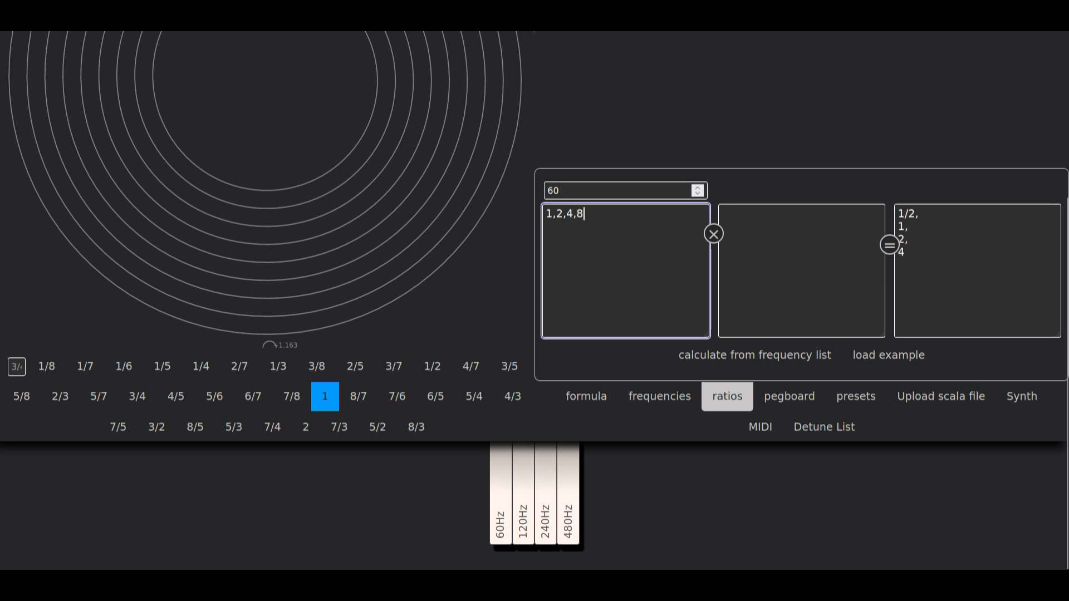
{"action": "type", "text": ",16,32"}
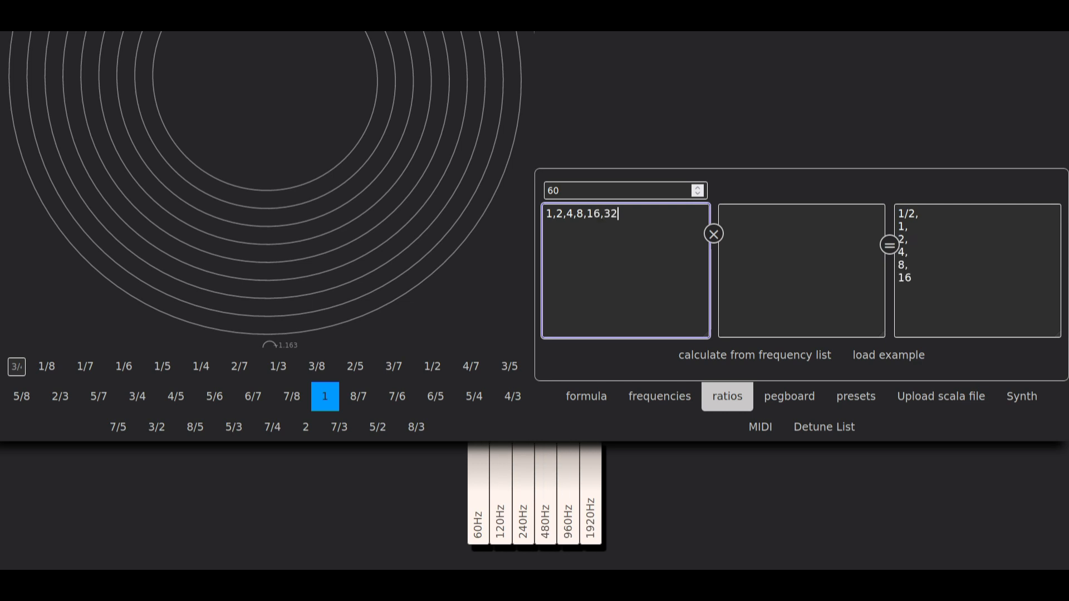
{"action": "type", "text": ",64"}
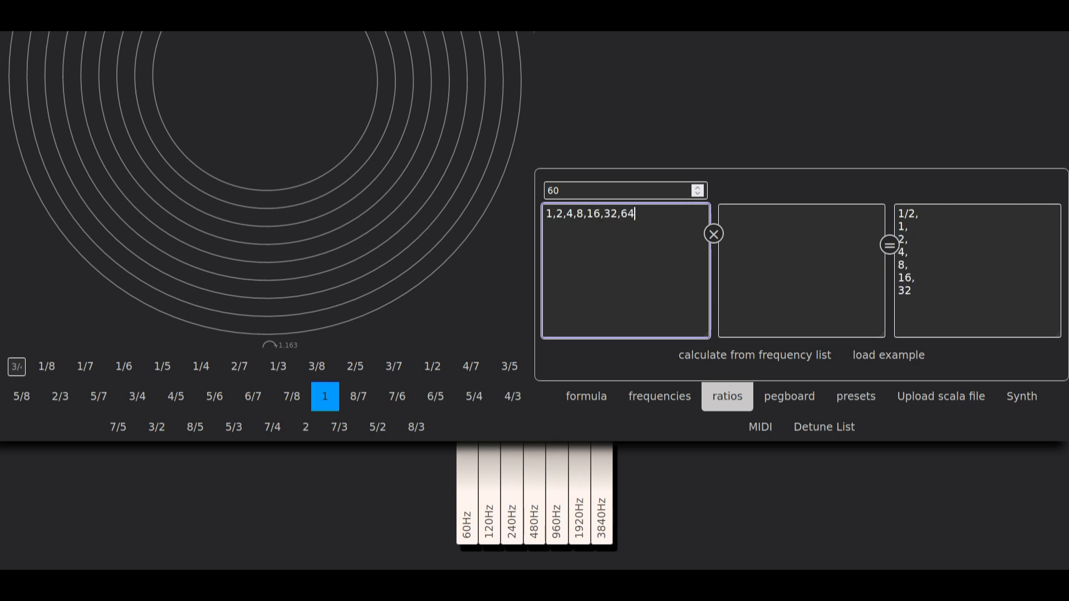
{"action": "type", "text": ",128,"}
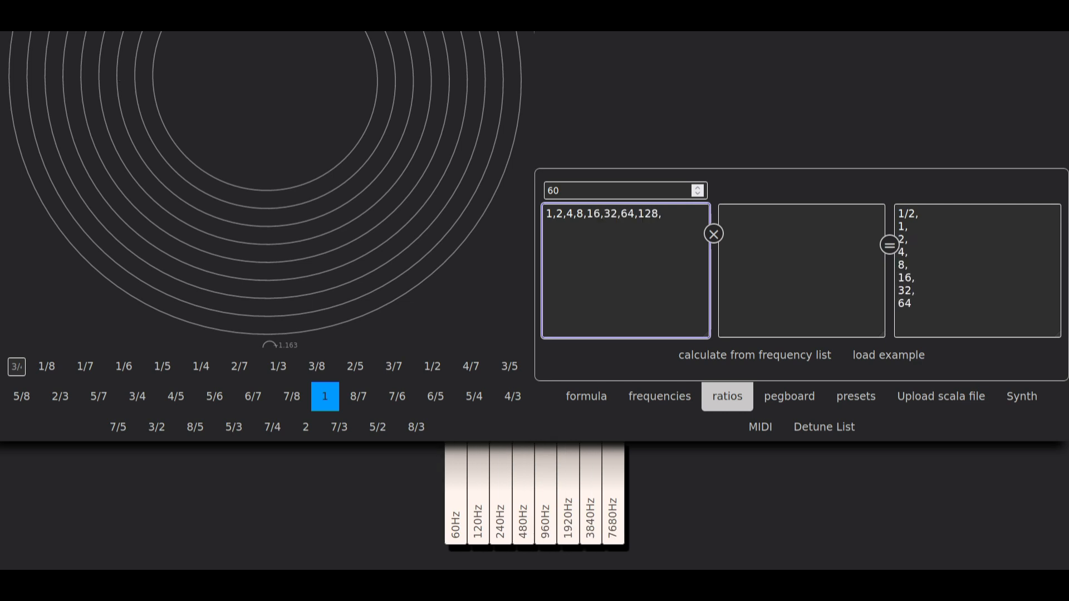
{"action": "type", "text": "256"}
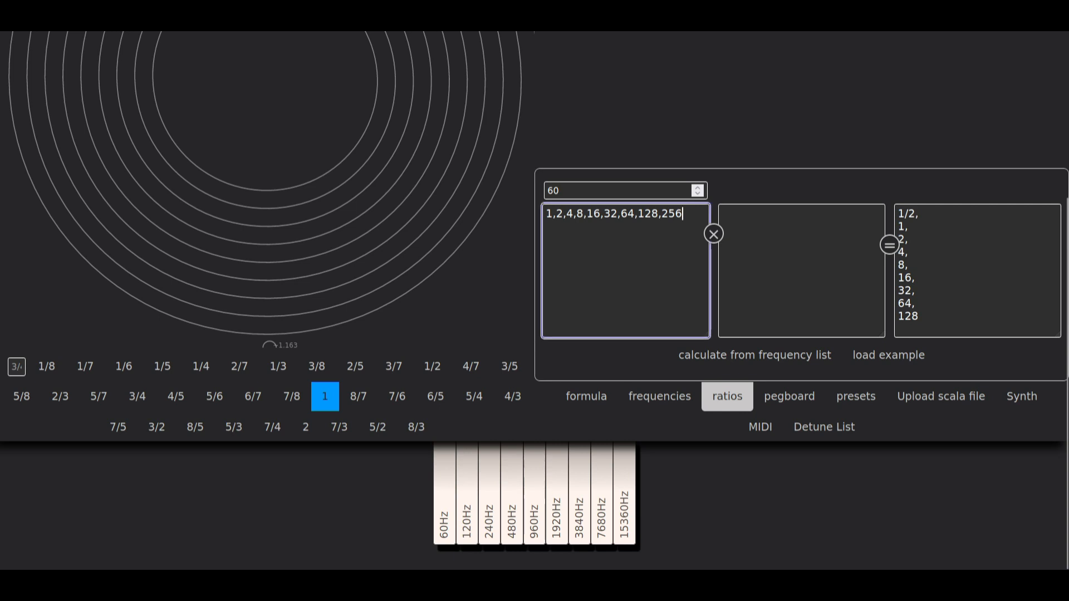
{"action": "scroll", "scroll_direction": "down", "scroll_amount": 3}
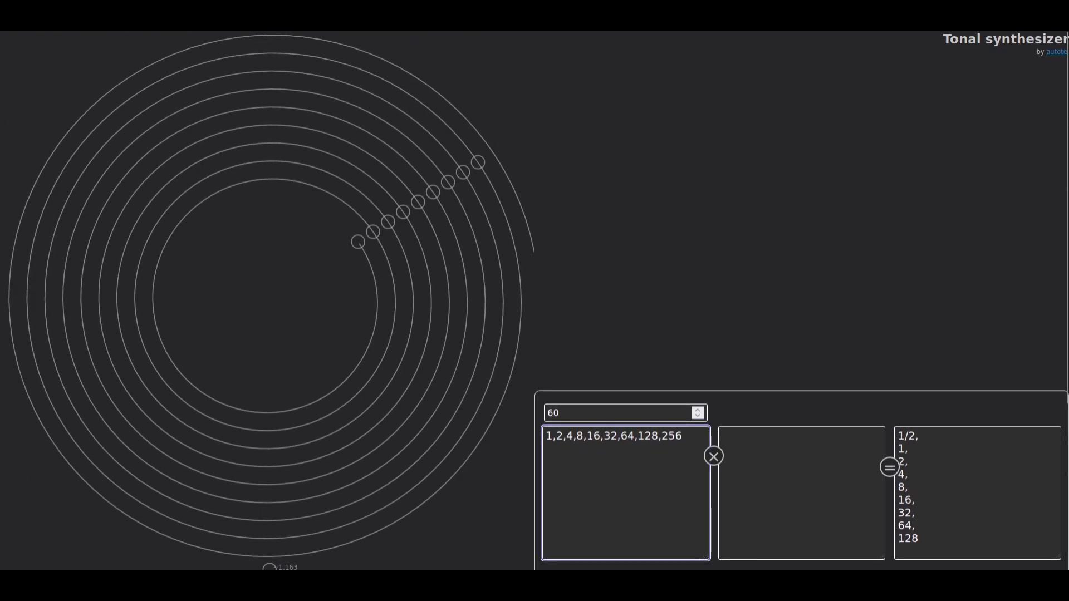
{"action": "left_click", "coordinate": [687, 437]}
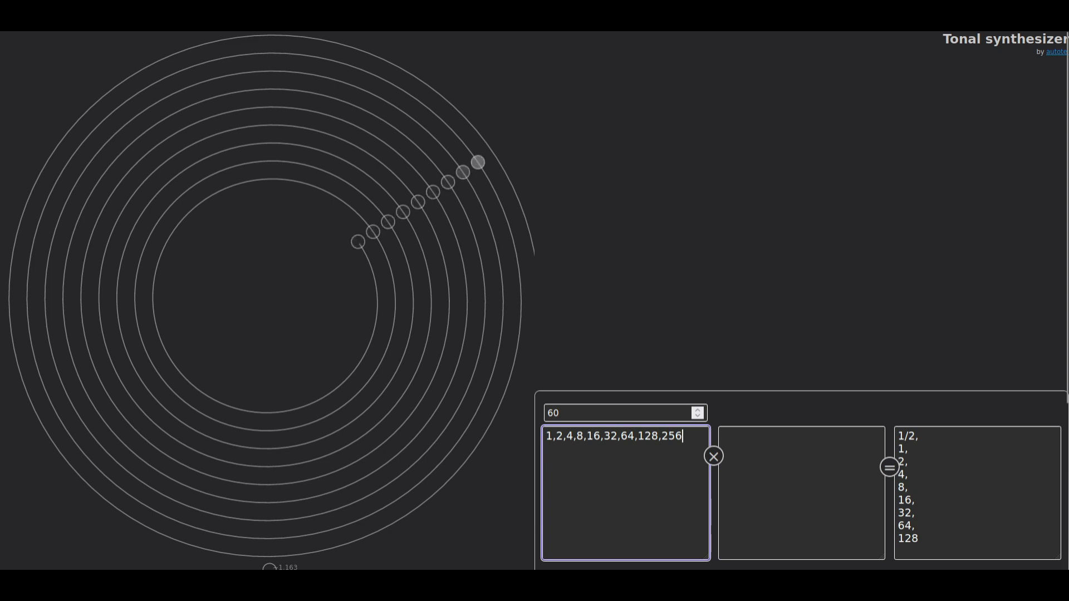
Finish the multiplier list with 528, removing the stray 1024 entry
{"action": "scroll", "scroll_direction": "down", "scroll_amount": 3}
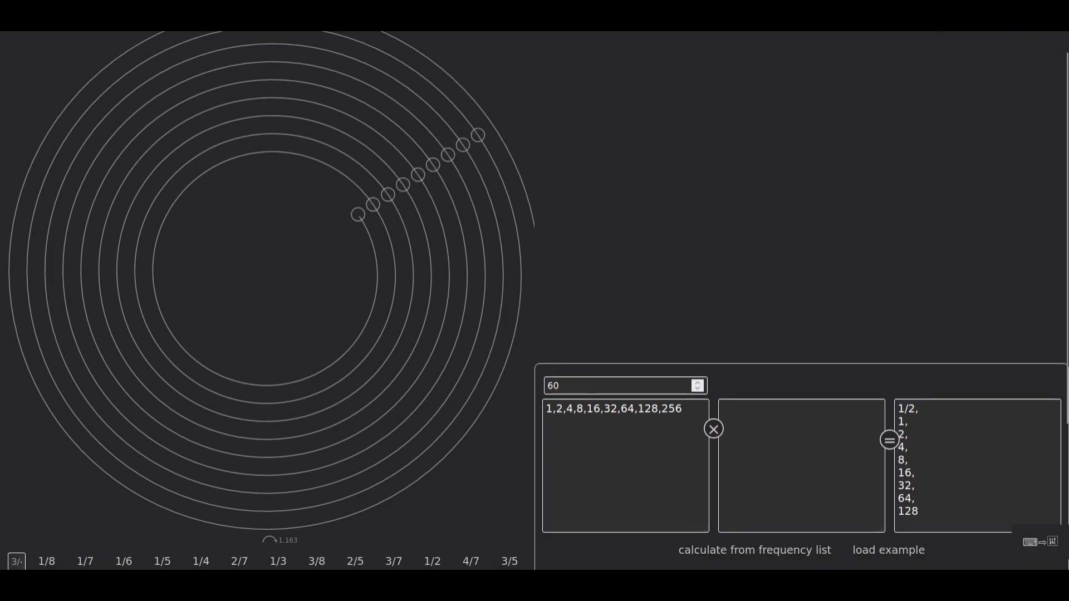
{"action": "left_click", "coordinate": [625, 469]}
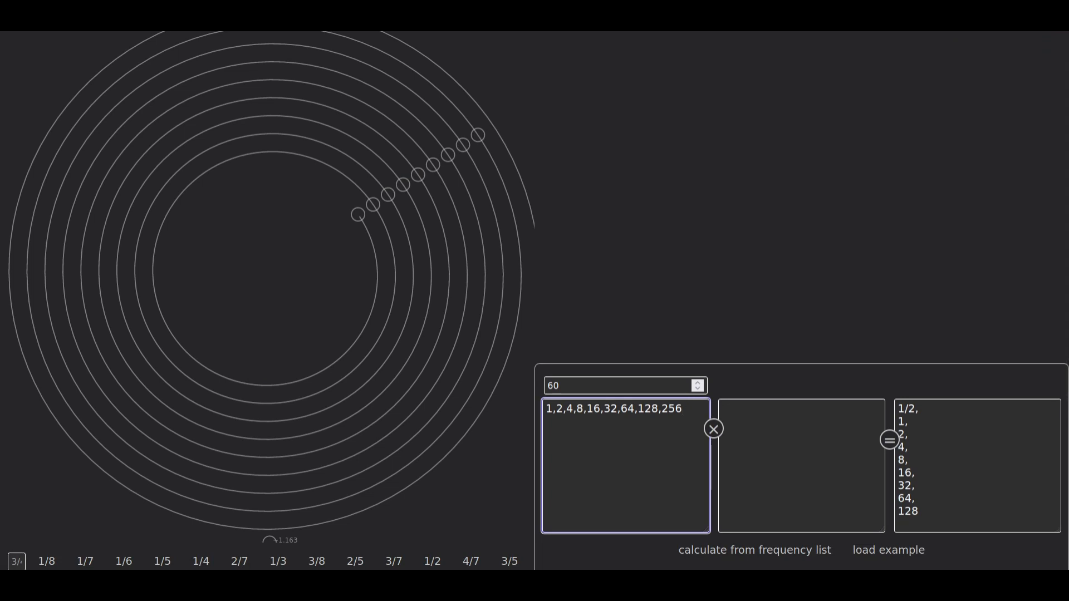
{"action": "type", "text": ",23"}
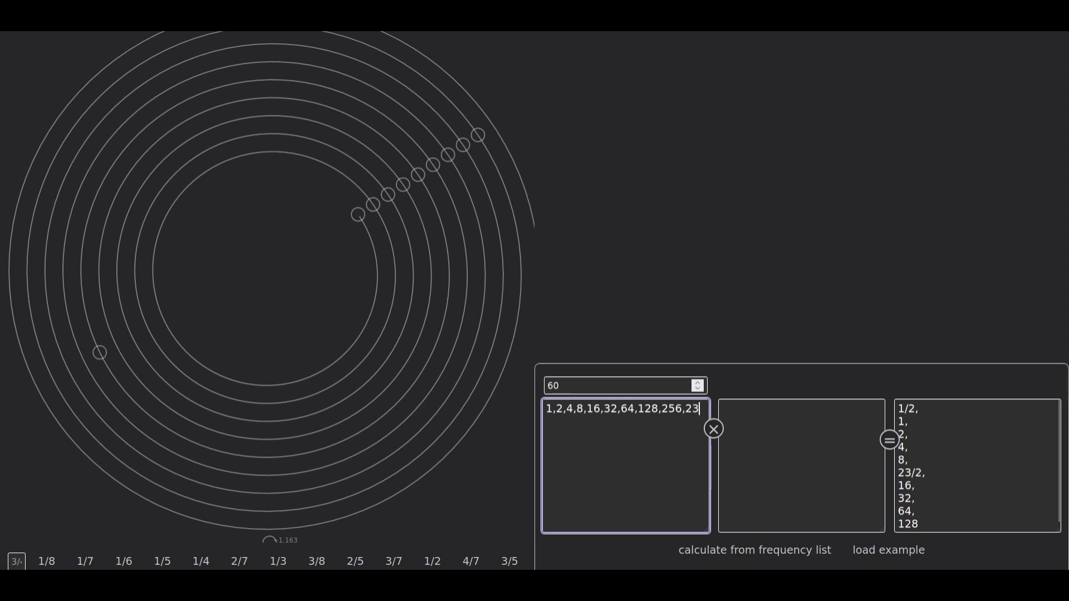
{"action": "type", "text": "8"}
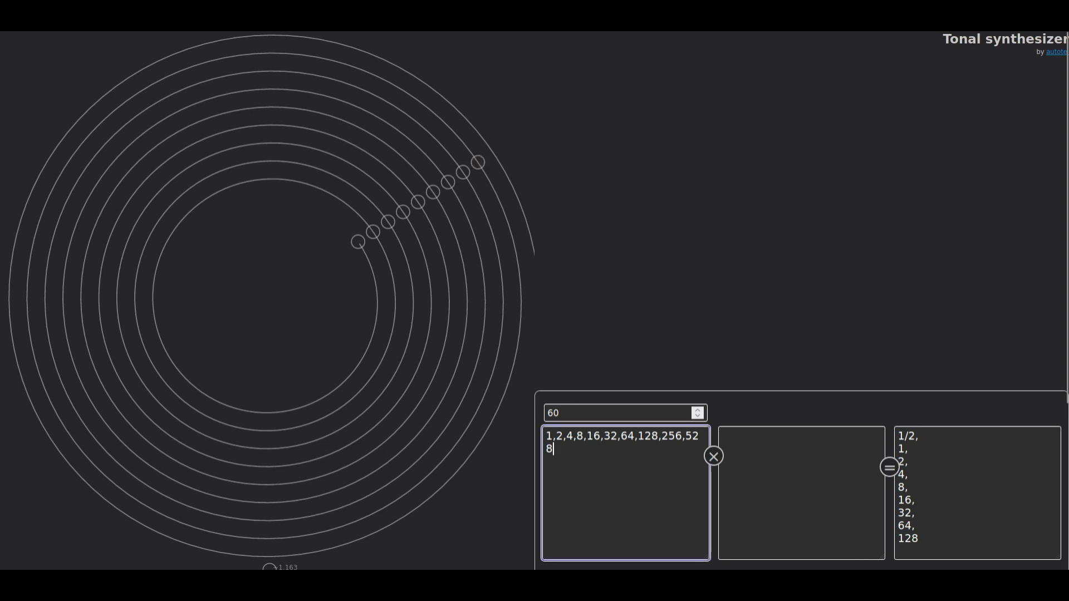
{"action": "key", "text": "Backspace"}
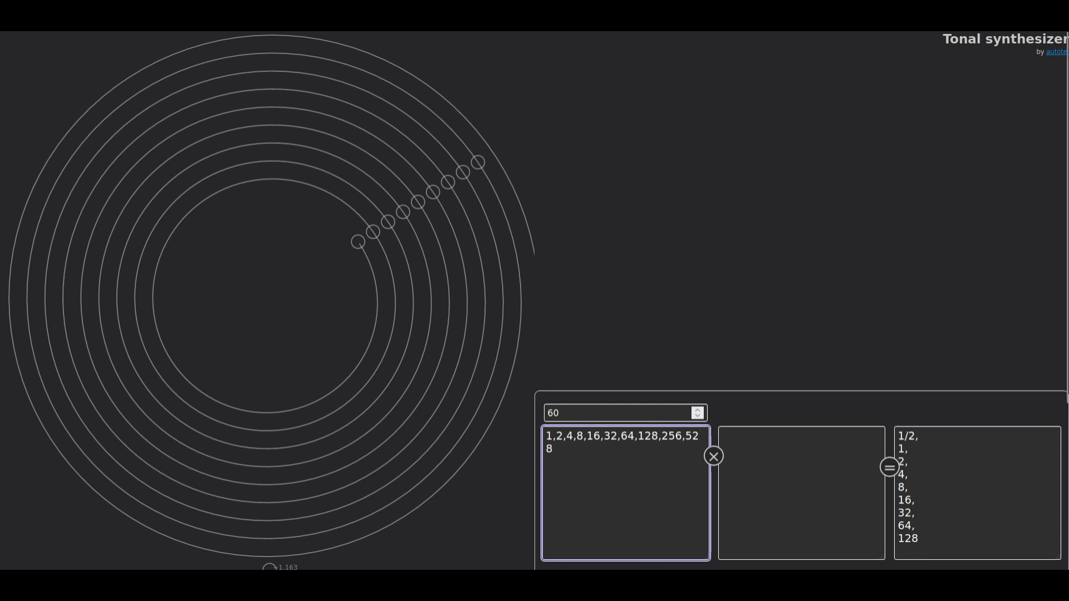
{"action": "type", "text": ",1024"}
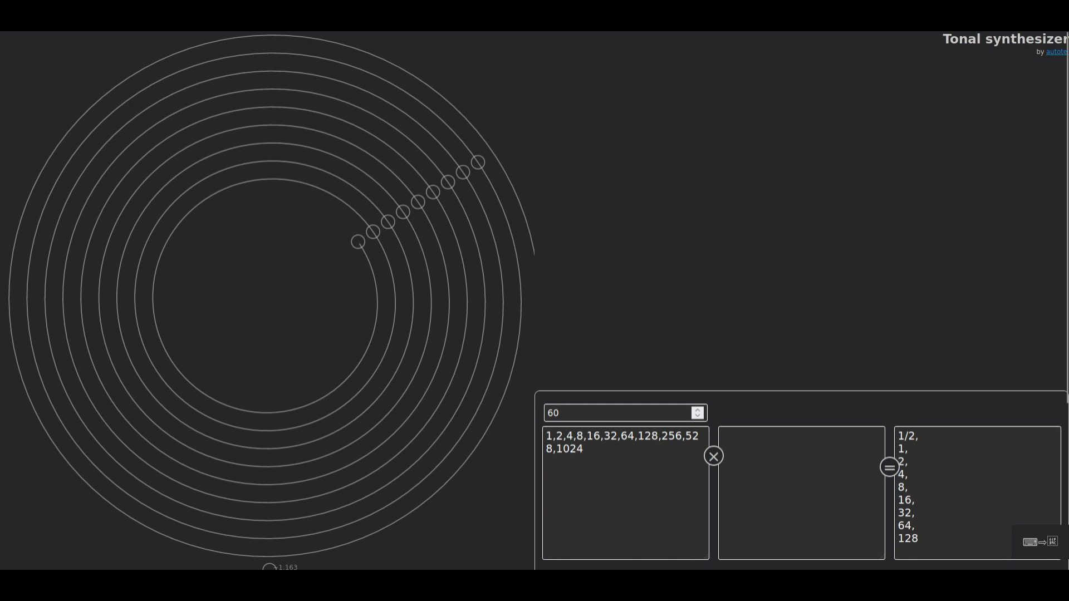
{"action": "double_click", "coordinate": [568, 449]}
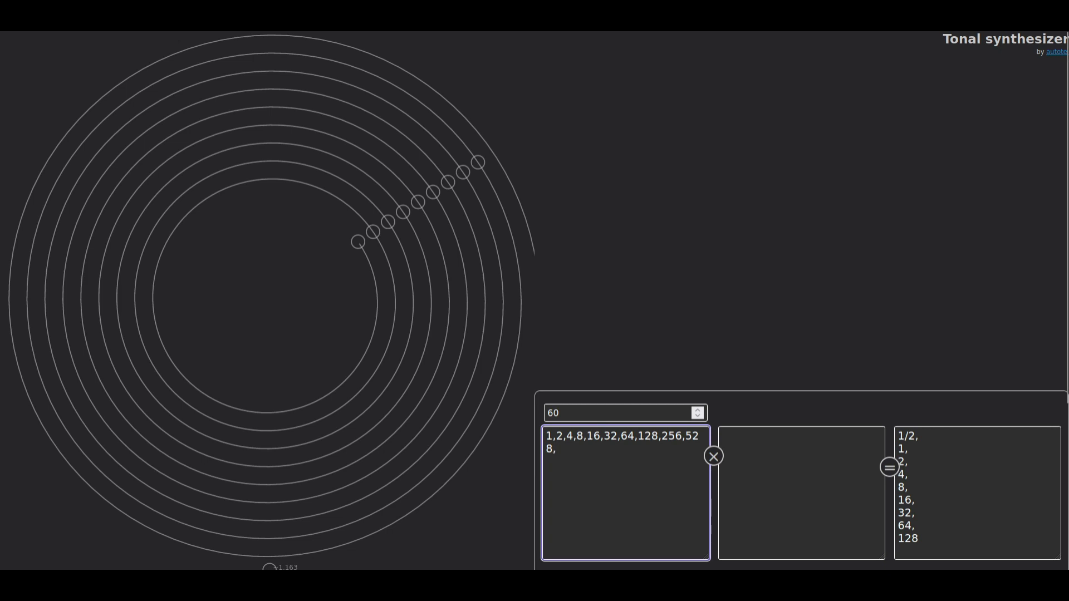
{"action": "left_click", "coordinate": [801, 497]}
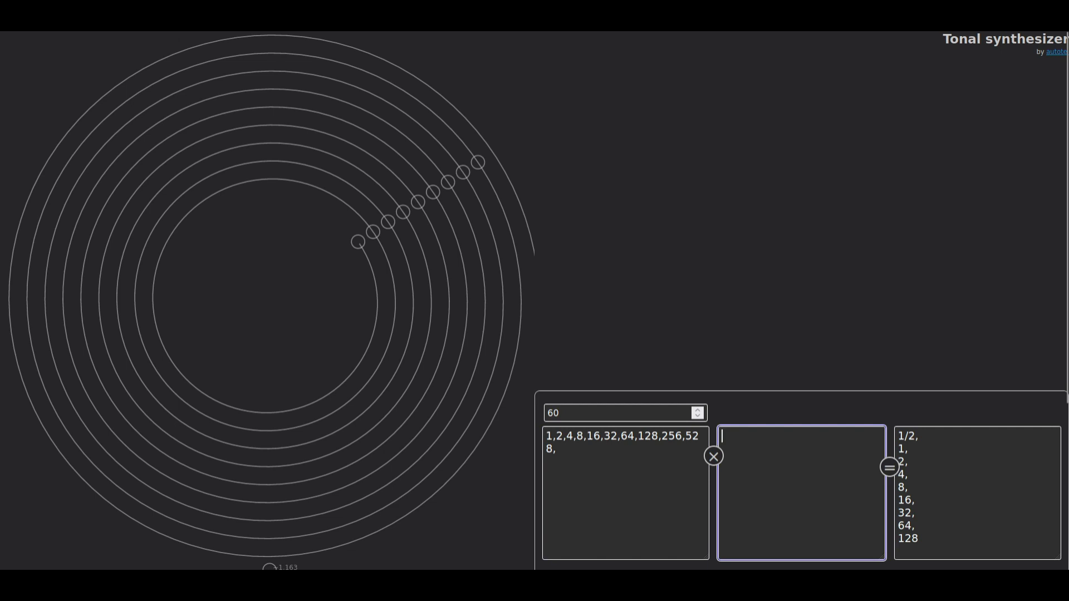
Enter fractions 2/3 and 4/5, correcting a mistaken 4/8 along the way
{"action": "type", "text": "2/3"}
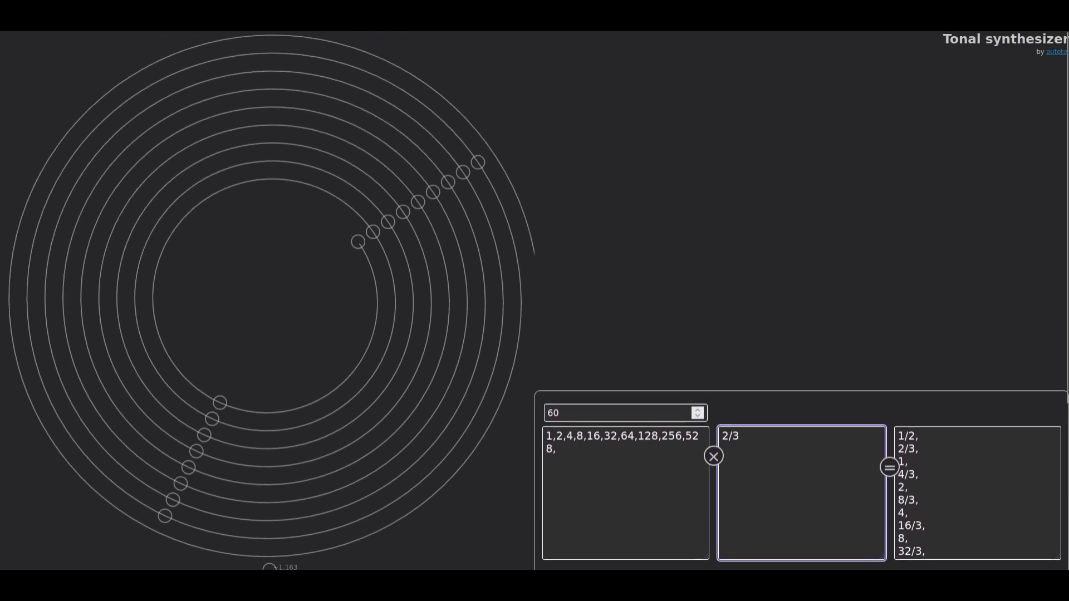
{"action": "left_click", "coordinate": [734, 436]}
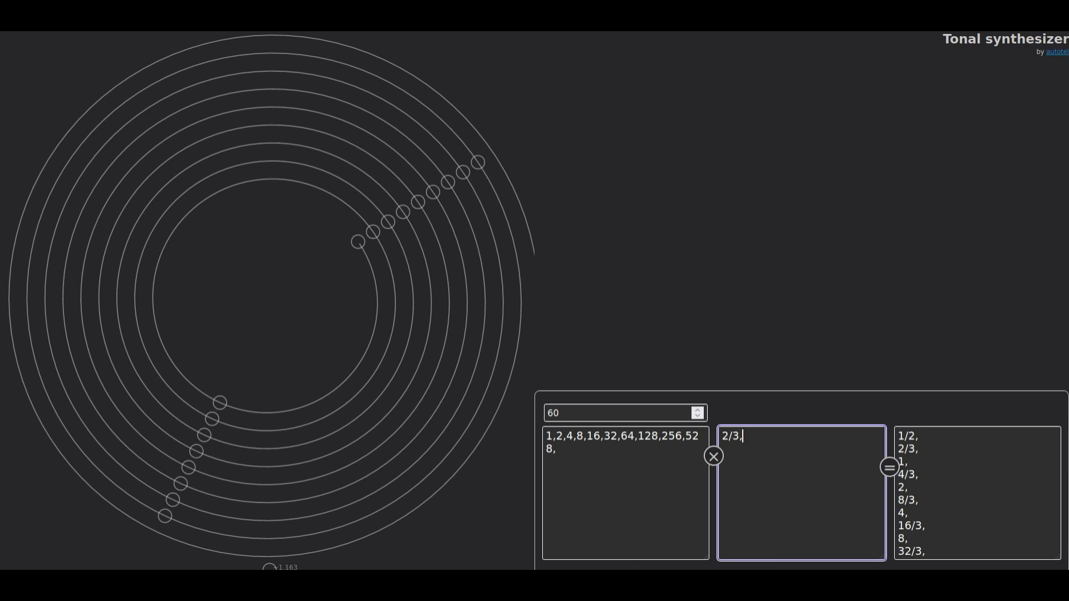
{"action": "type", "text": "4/8"}
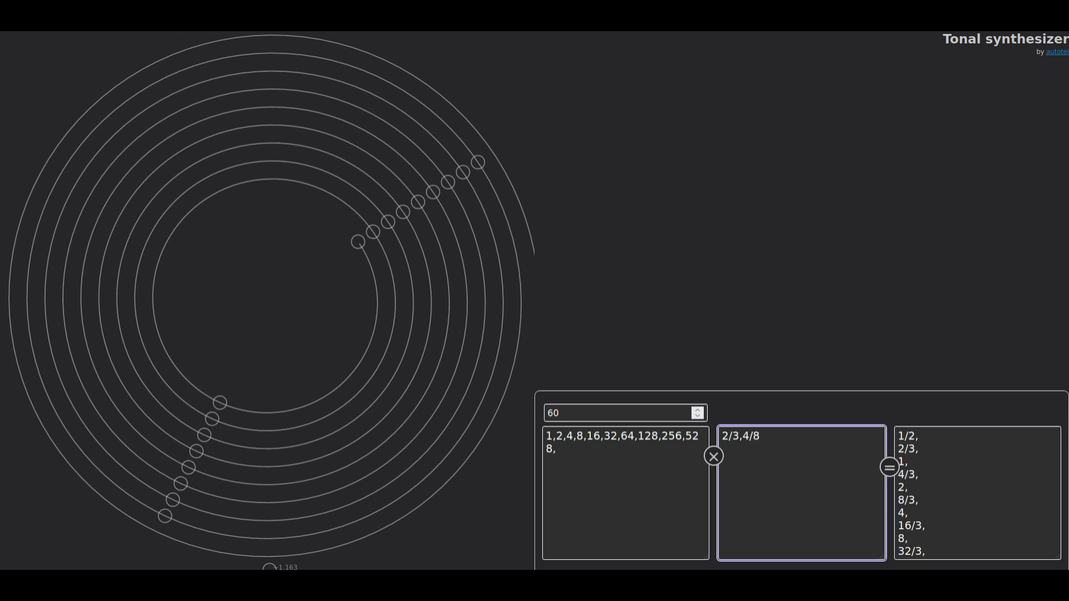
{"action": "double_click", "coordinate": [764, 437]}
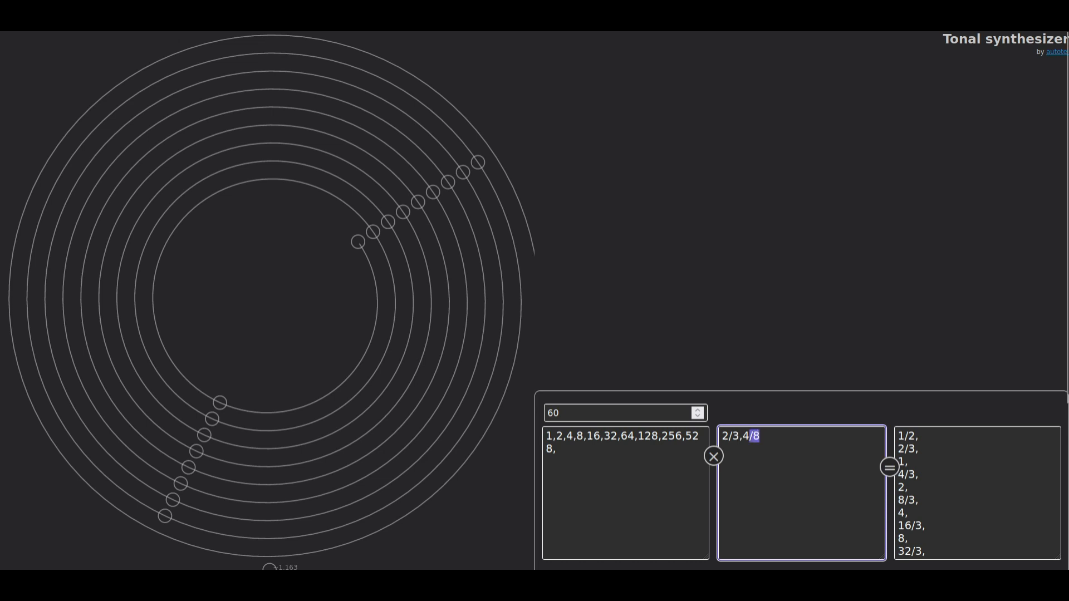
{"action": "key", "text": "Backspace"}
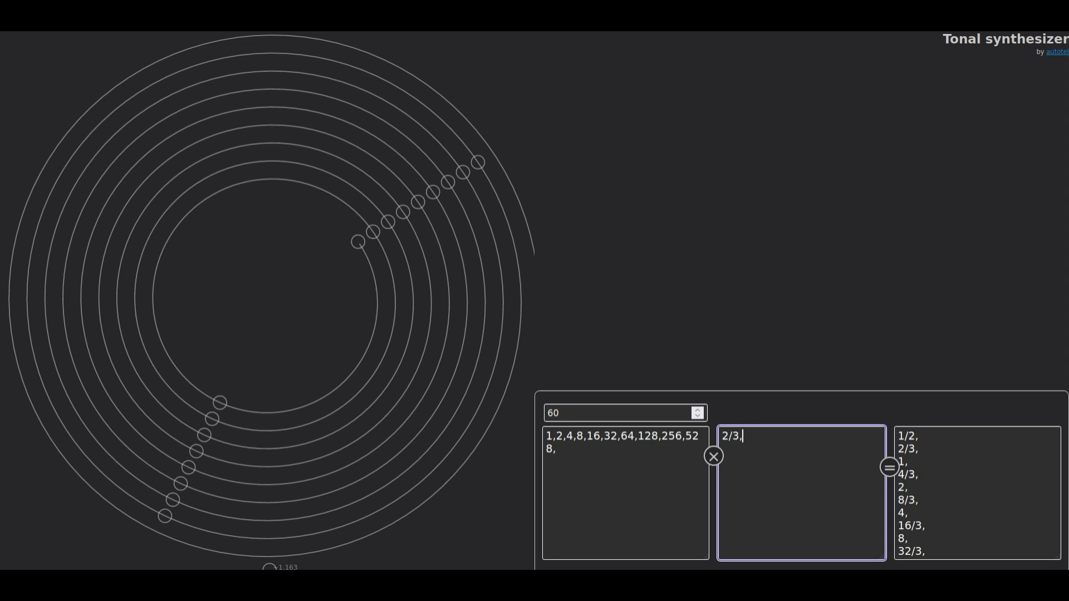
{"action": "type", "text": "1/2"}
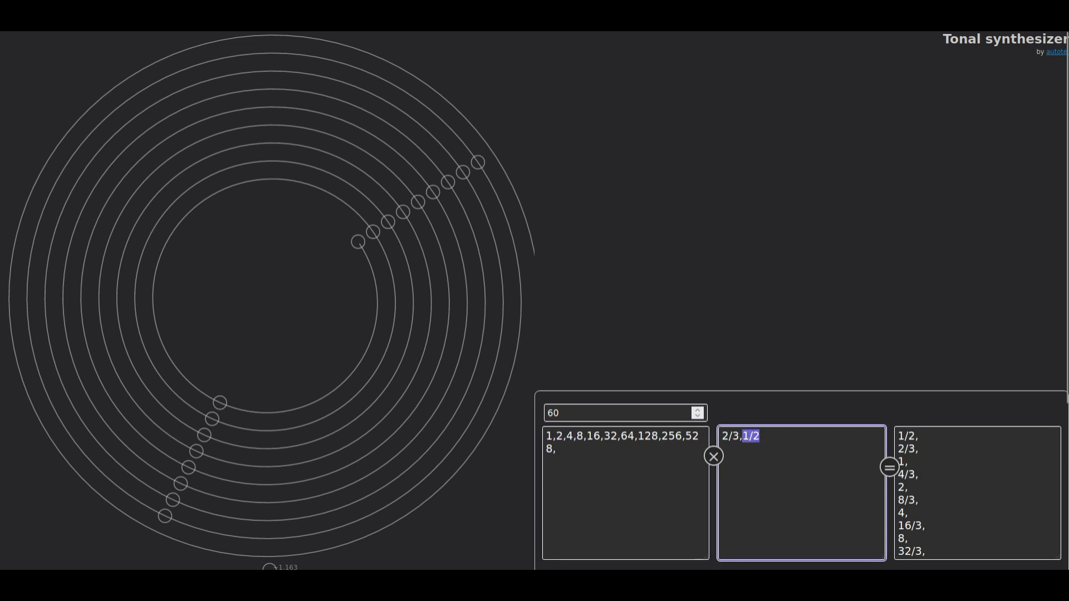
{"action": "type", "text": "4/5"}
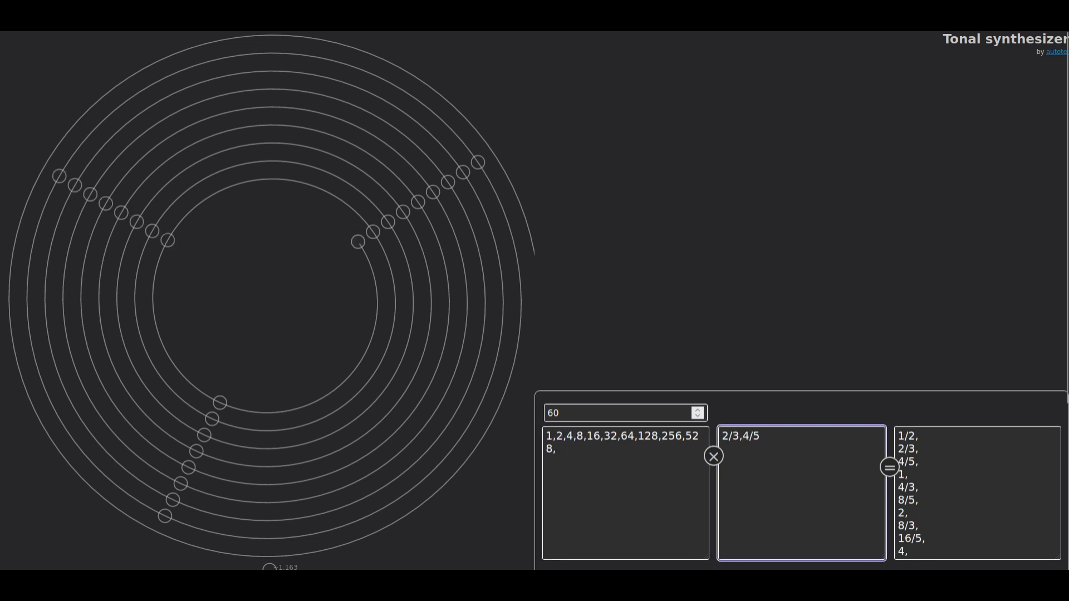
Append fractions 5/4, 8/9, 9/8 and 33/32 to grow the ratio set
{"action": "type", "text": "5/4,"}
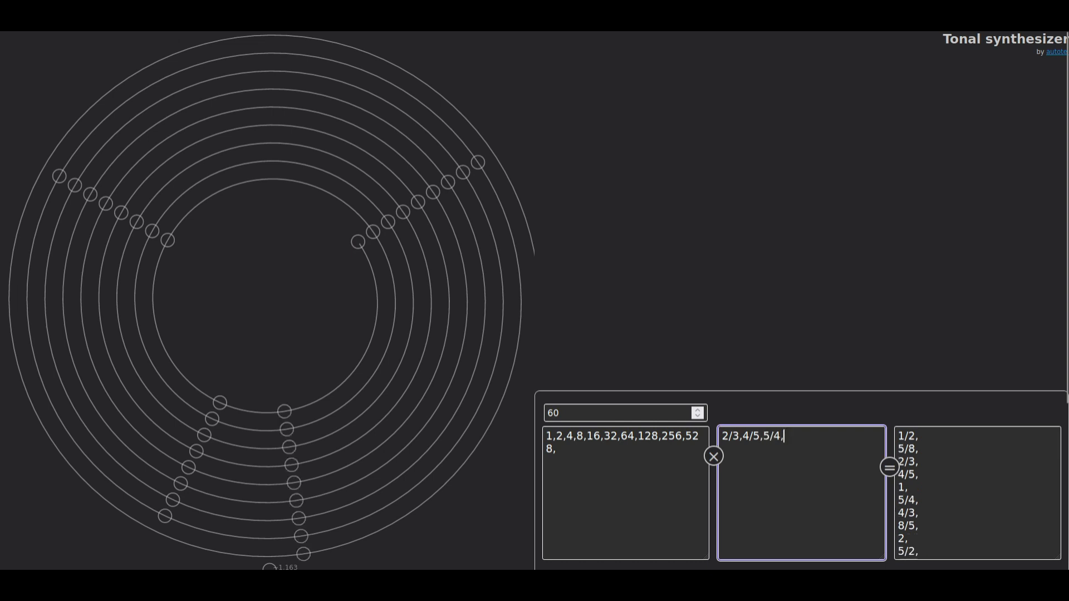
{"action": "type", "text": "8/99/8"}
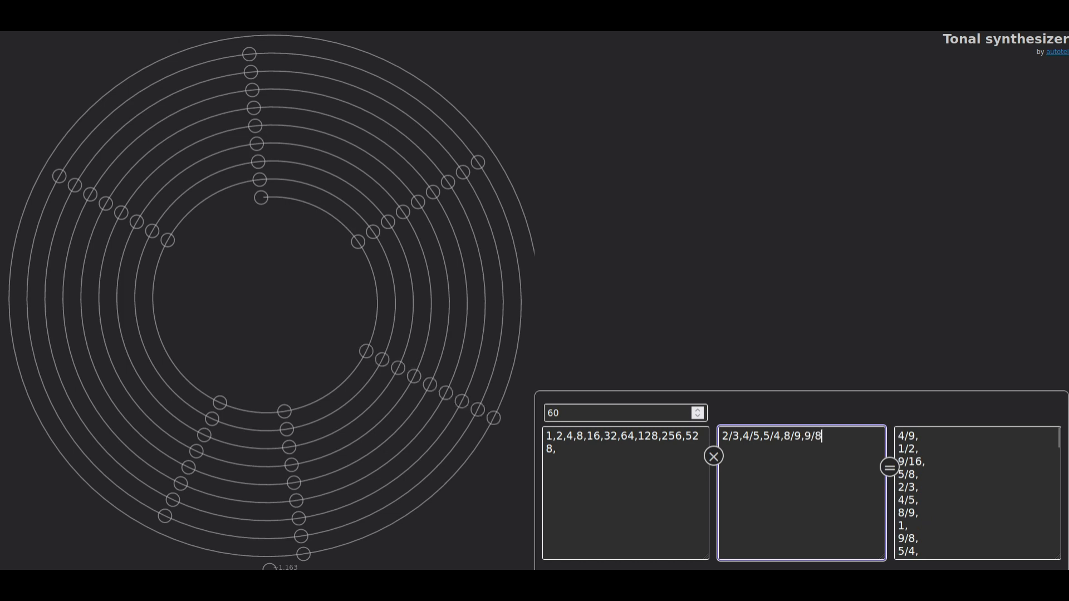
{"action": "type", "text": ",33/32,33/30,33/34,11/8,15/16"}
{"action": "left_click", "coordinate": [626, 492]}
{"action": "type", "text": "1/4,1/8,1/16,1/2,"}
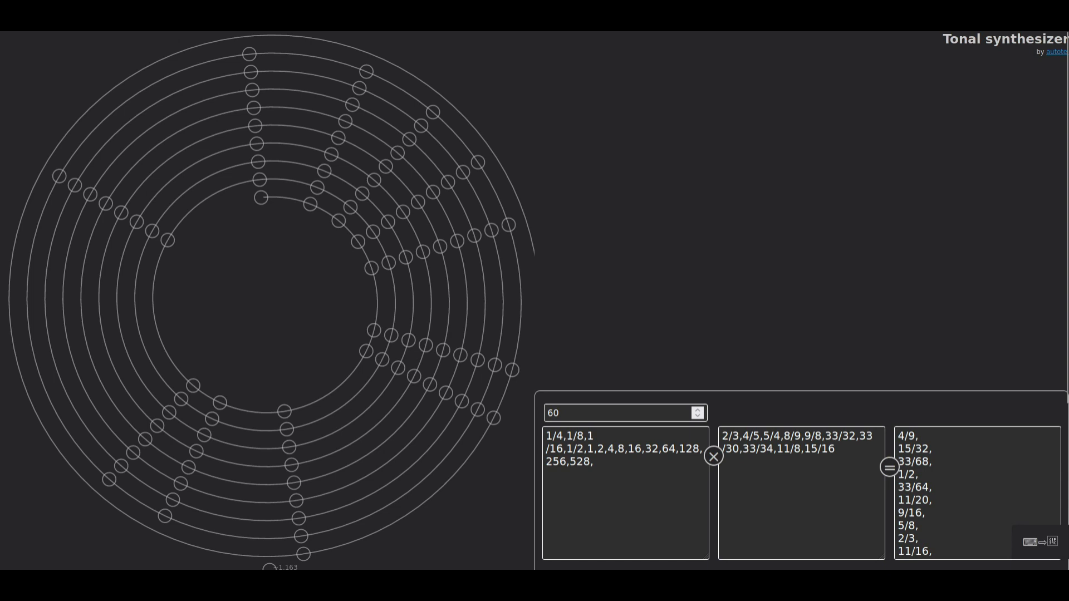
Add multipliers 1/4,1/8,1/16,1/2 and fractions 33/30,33/34,11/8,15/16, expanding the spiral
{"action": "left_click", "coordinate": [167, 240]}
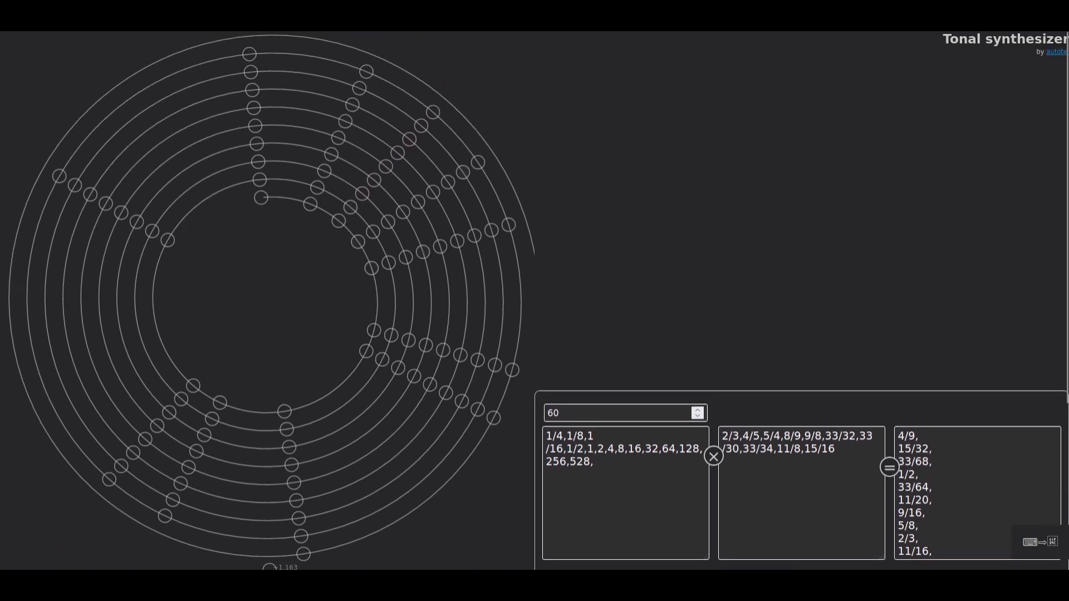
Play two tones from the spiral and reveal the frequency keyboard starting at 53.33Hz
{"action": "left_click", "coordinate": [260, 214]}
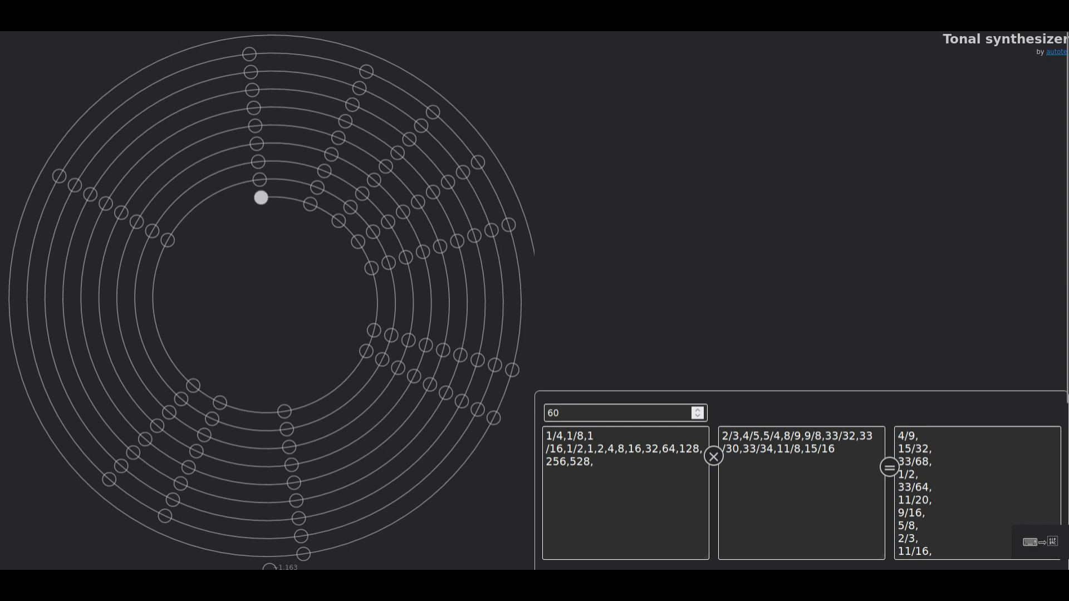
{"action": "left_click", "coordinate": [260, 198]}
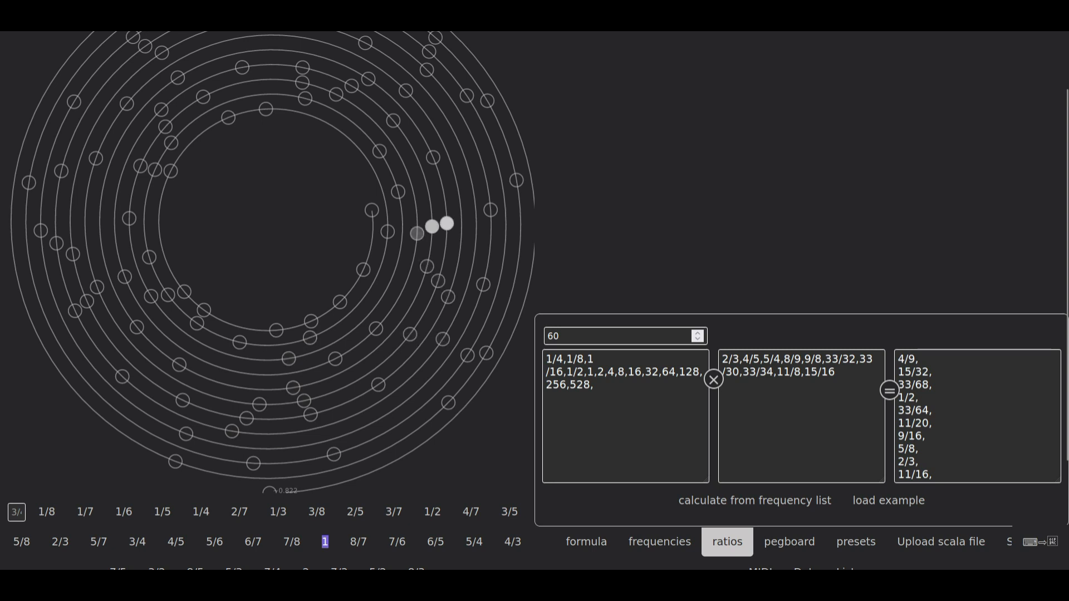
{"action": "scroll", "scroll_direction": "down", "scroll_amount": 3}
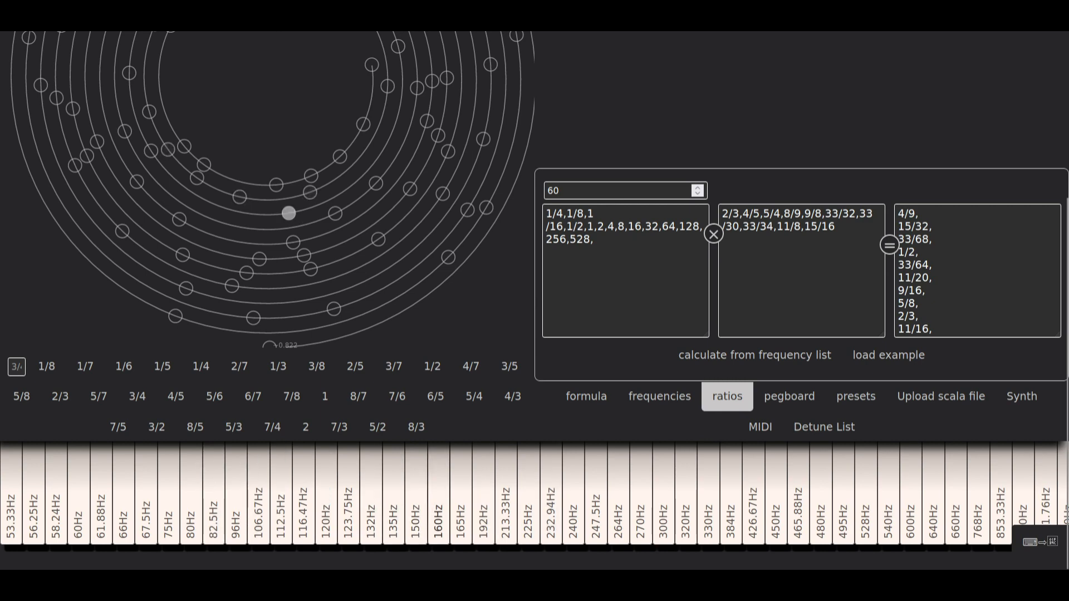
Recalculate the ratios from the generated frequency list, then show the Synth settings
{"action": "left_click", "coordinate": [855, 396]}
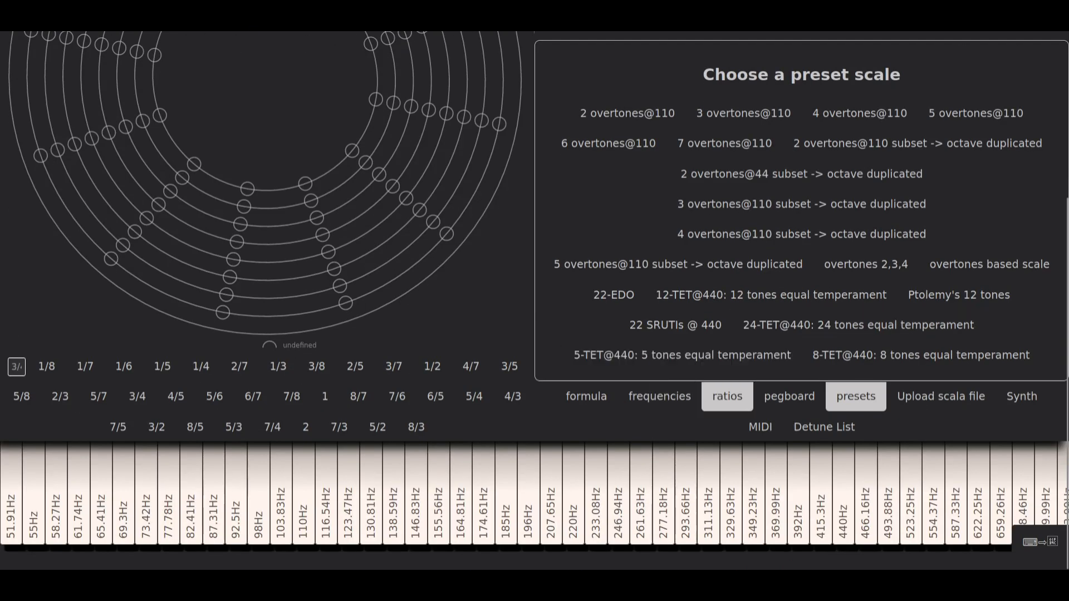
{"action": "left_click", "coordinate": [659, 397]}
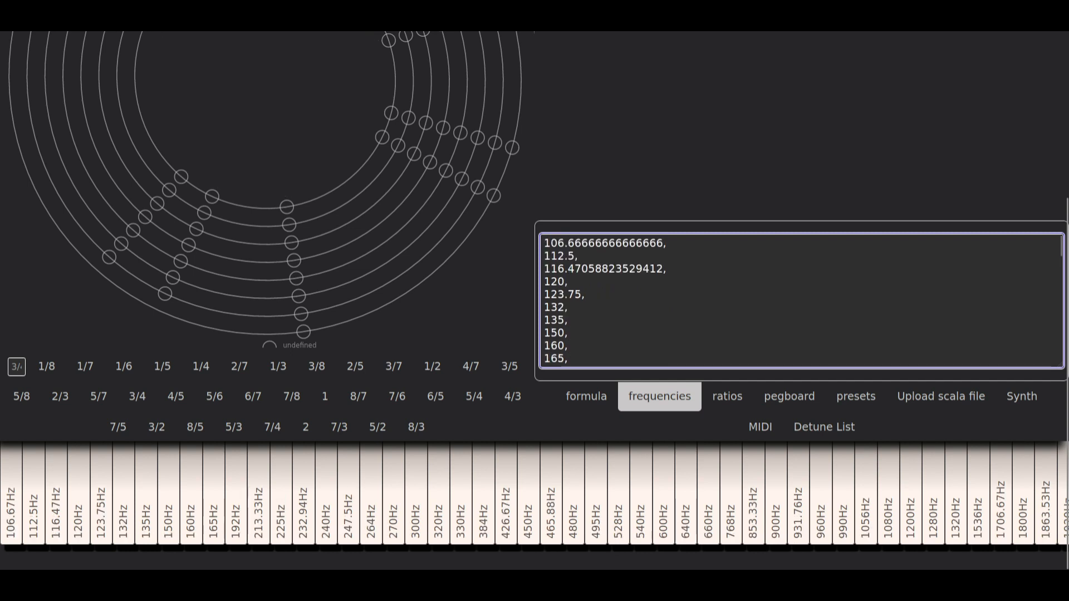
{"action": "left_click", "coordinate": [727, 396]}
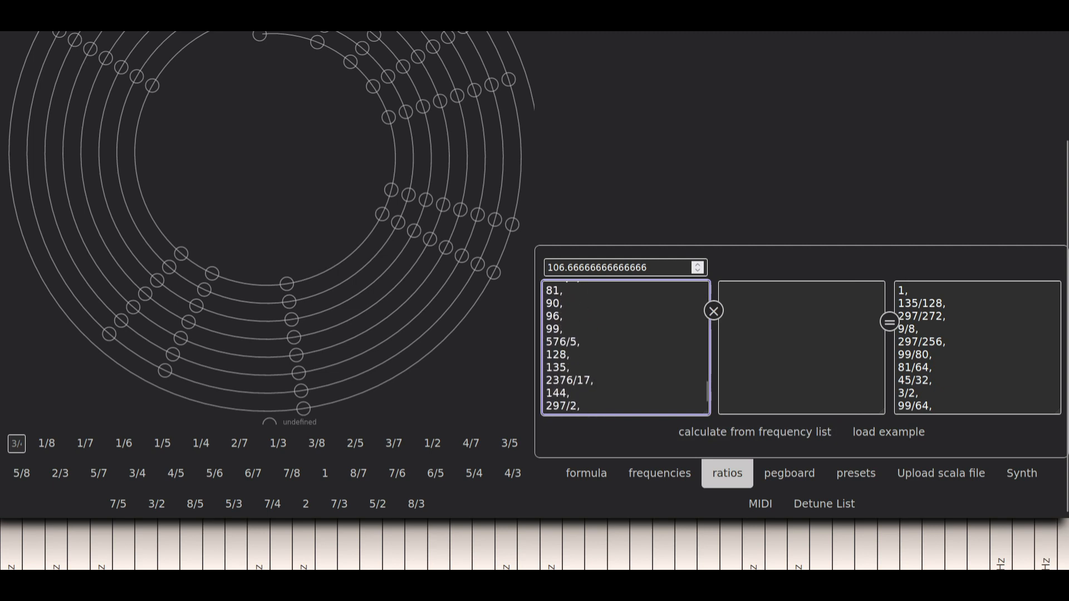
{"action": "left_click", "coordinate": [889, 321]}
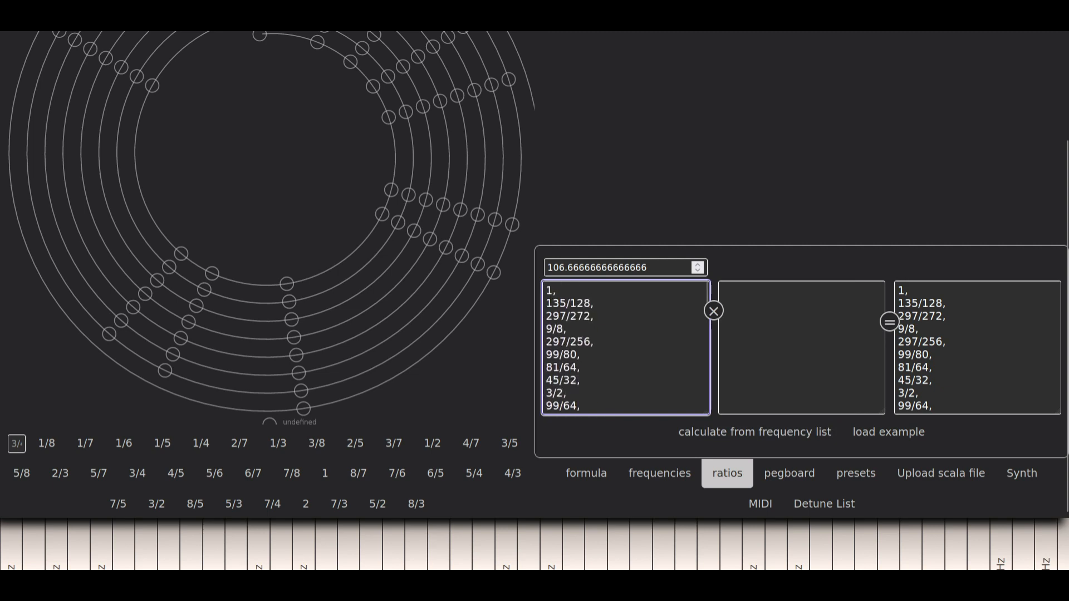
{"action": "left_click", "coordinate": [659, 473]}
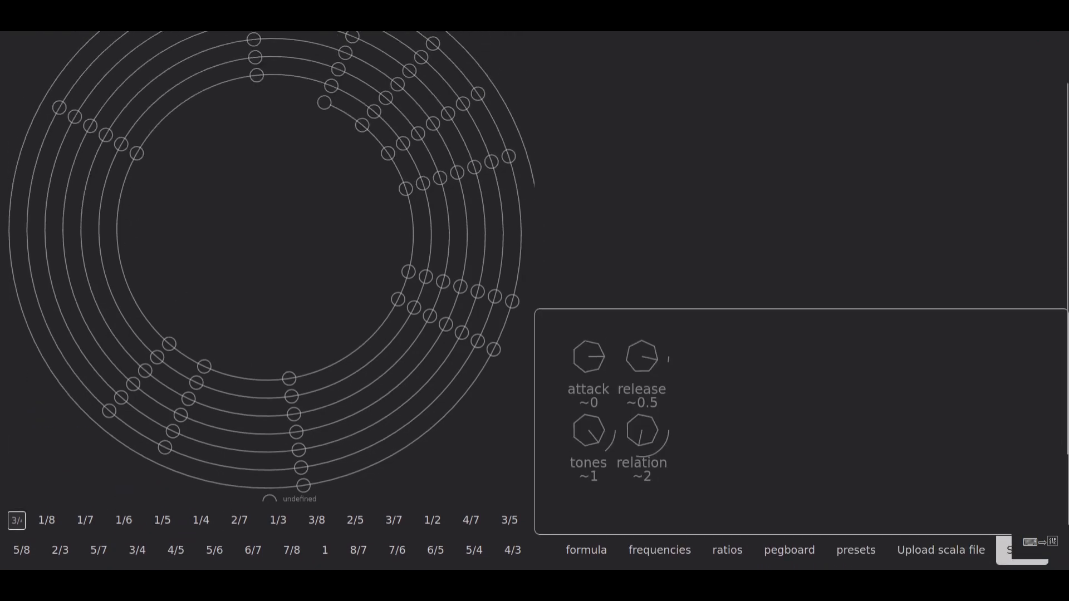
Set release to about 1.43, relation to about 1.59 and tones to about 2.5
{"action": "left_click_drag", "start_coordinate": [641, 354], "coordinate": [641, 341]}
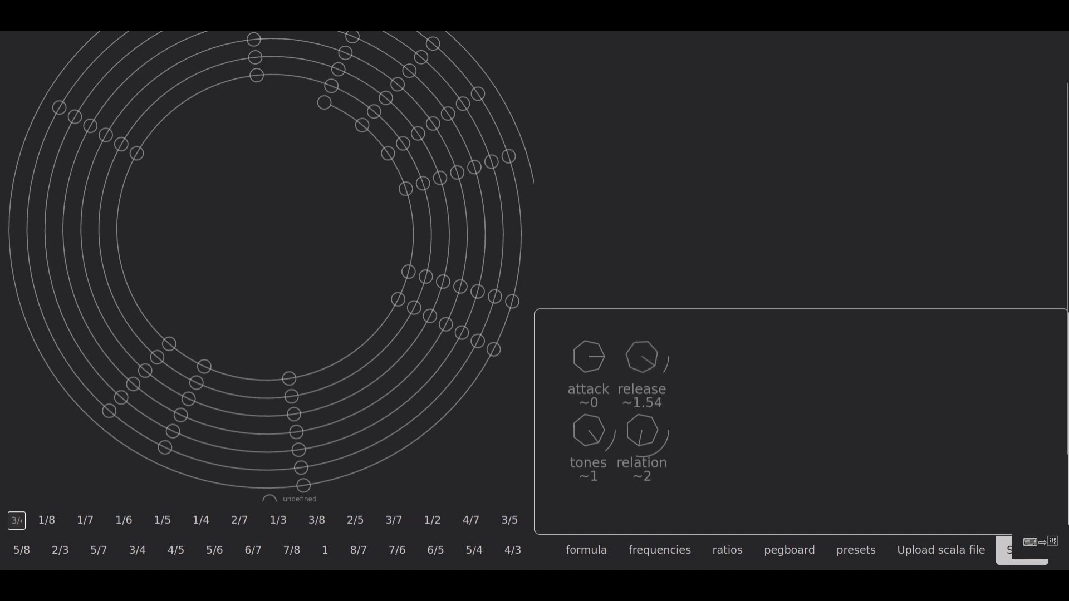
{"action": "left_click_drag", "start_coordinate": [642, 354], "coordinate": [641, 359]}
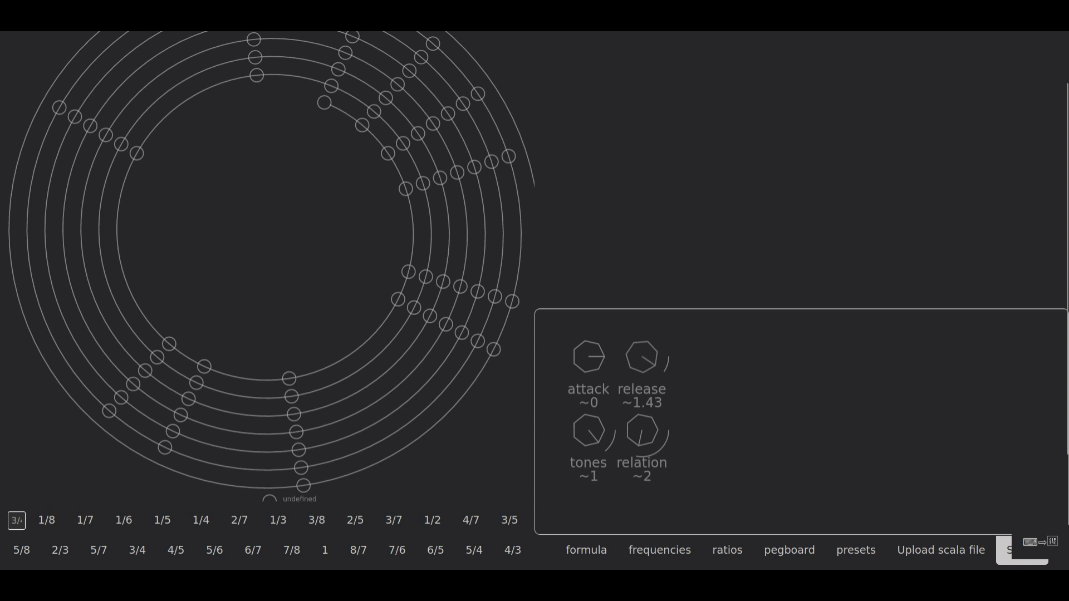
{"action": "left_click_drag", "start_coordinate": [588, 432], "coordinate": [588, 409]}
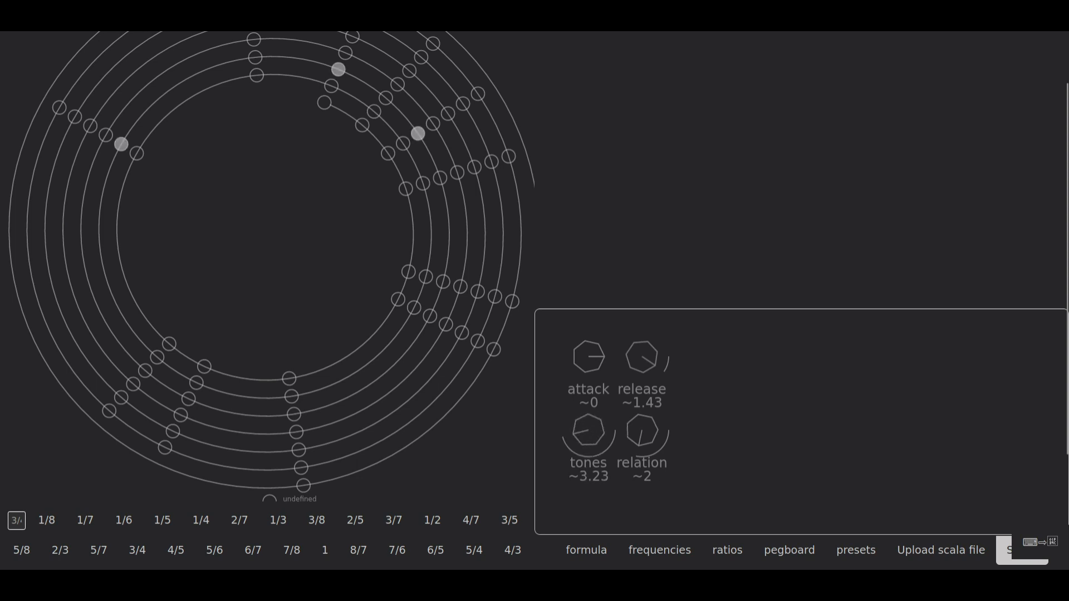
{"action": "left_click_drag", "start_coordinate": [641, 433], "coordinate": [655, 420]}
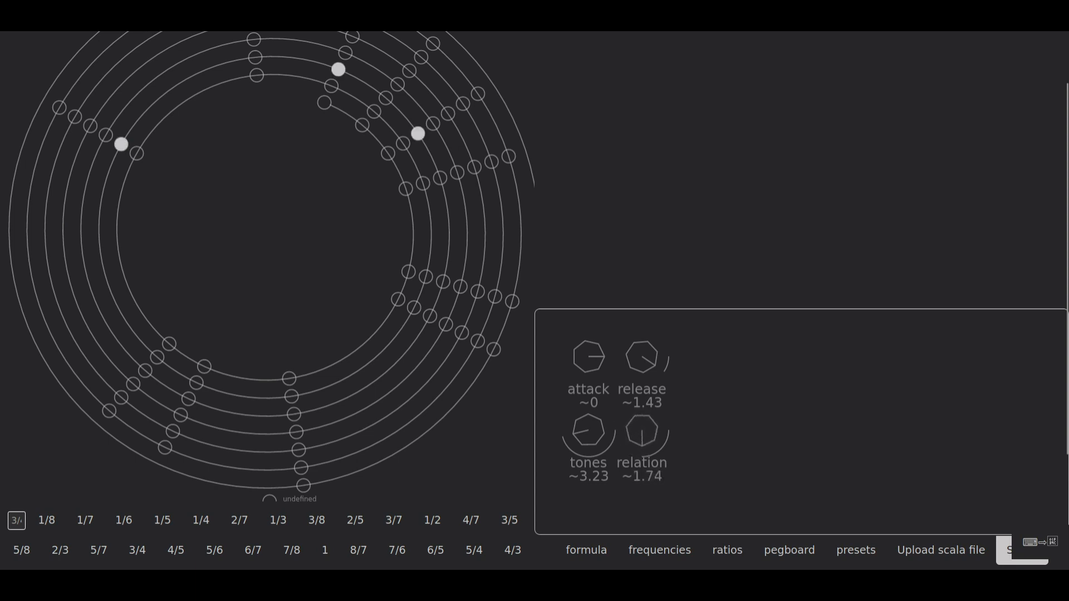
{"action": "left_click_drag", "start_coordinate": [641, 434], "coordinate": [641, 443]}
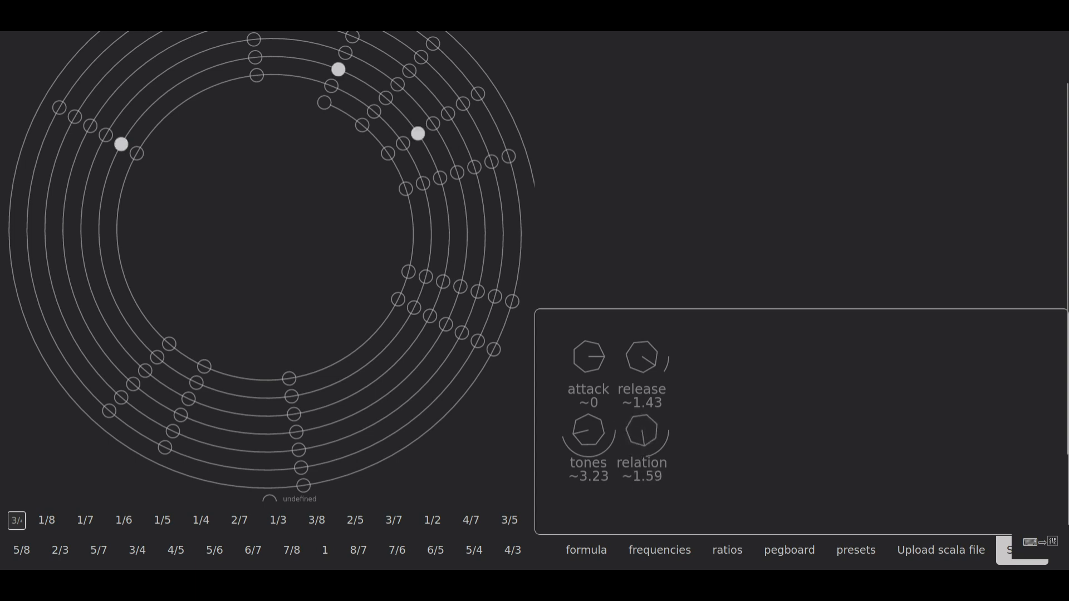
{"action": "left_click_drag", "start_coordinate": [588, 433], "coordinate": [588, 420]}
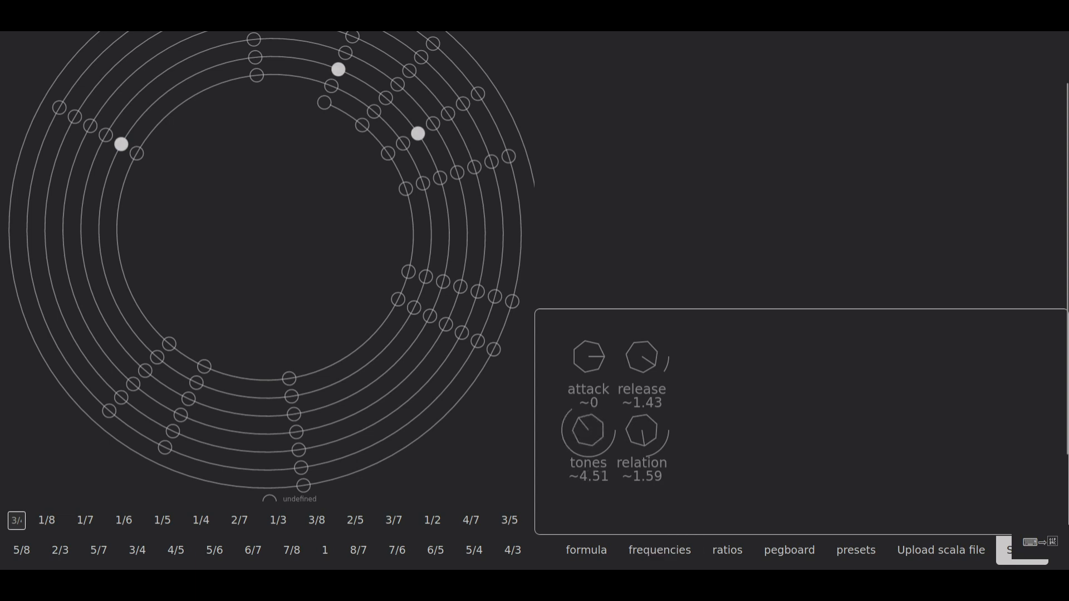
{"action": "left_click_drag", "start_coordinate": [587, 427], "coordinate": [582, 440]}
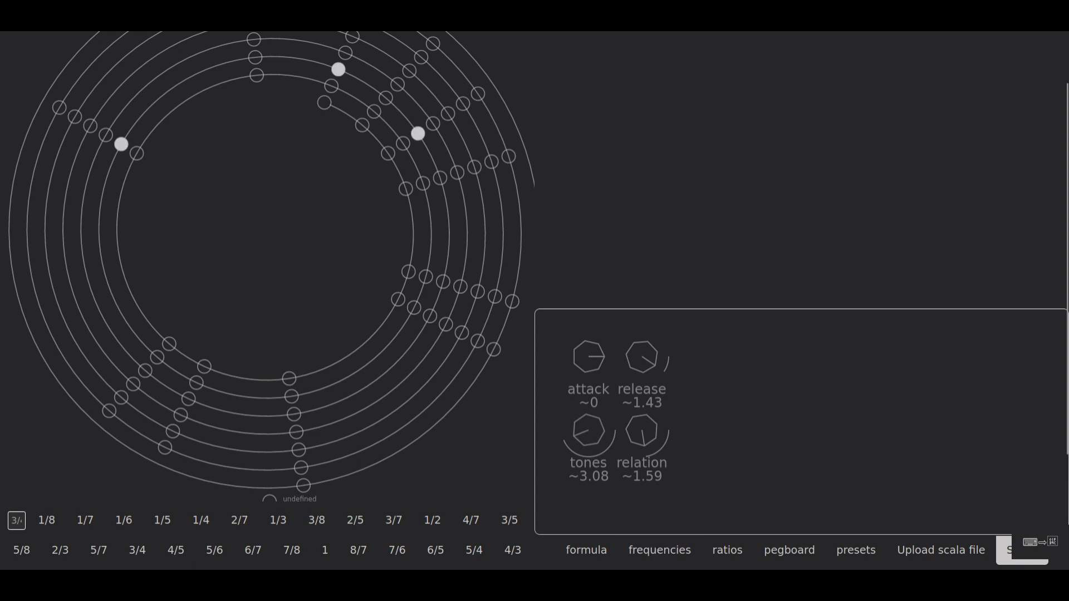
{"action": "left_click_drag", "start_coordinate": [588, 434], "coordinate": [587, 453]}
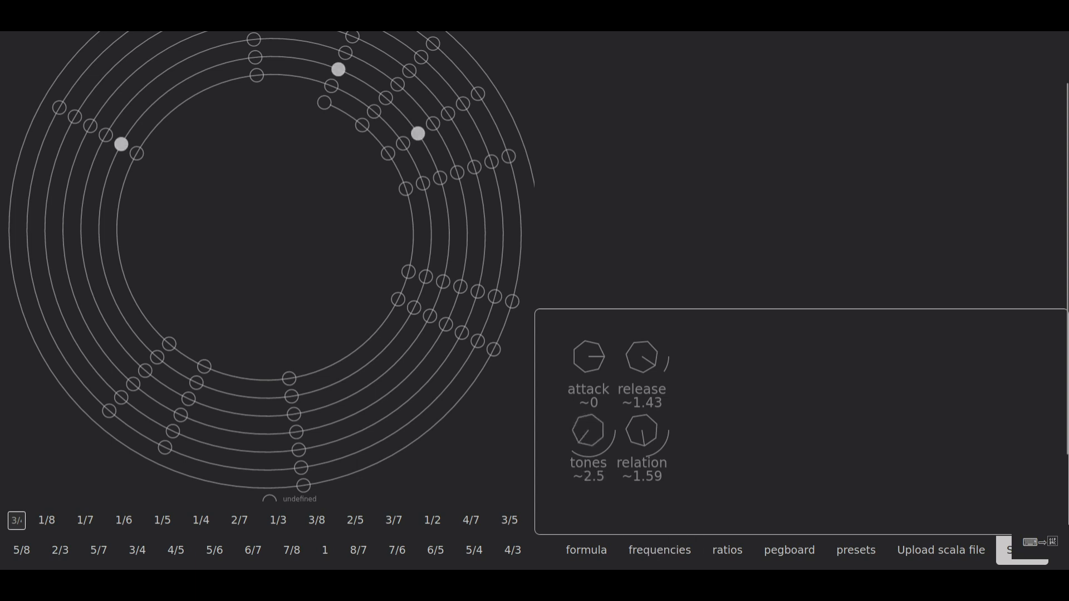
{"action": "left_click_drag", "start_coordinate": [587, 355], "coordinate": [587, 341]}
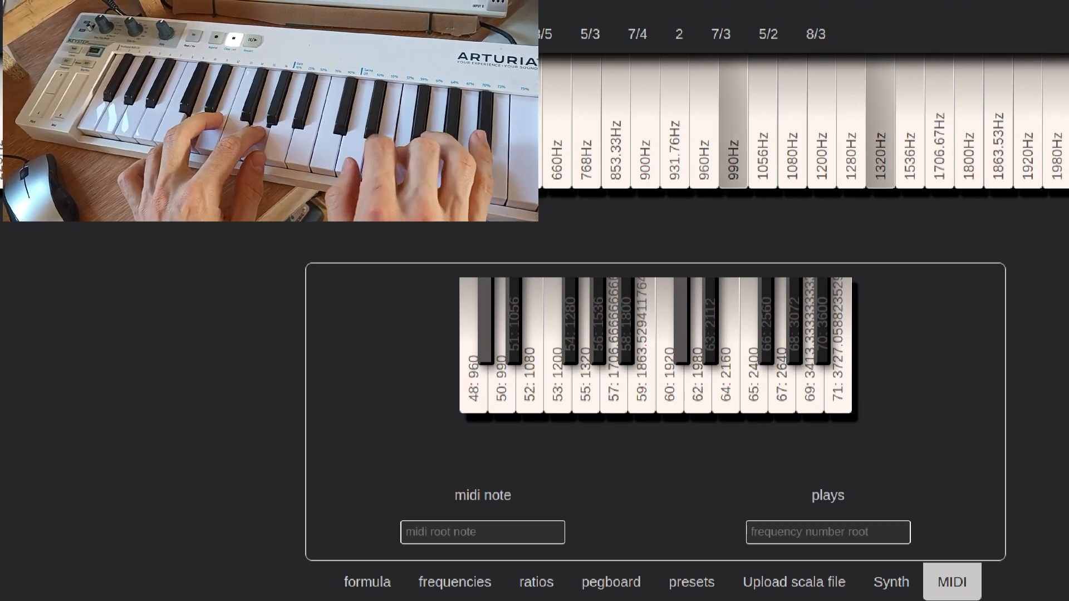
Return to the Synth sound settings after playing the remapped scale from the MIDI keyboard
{"action": "left_click", "coordinate": [890, 582]}
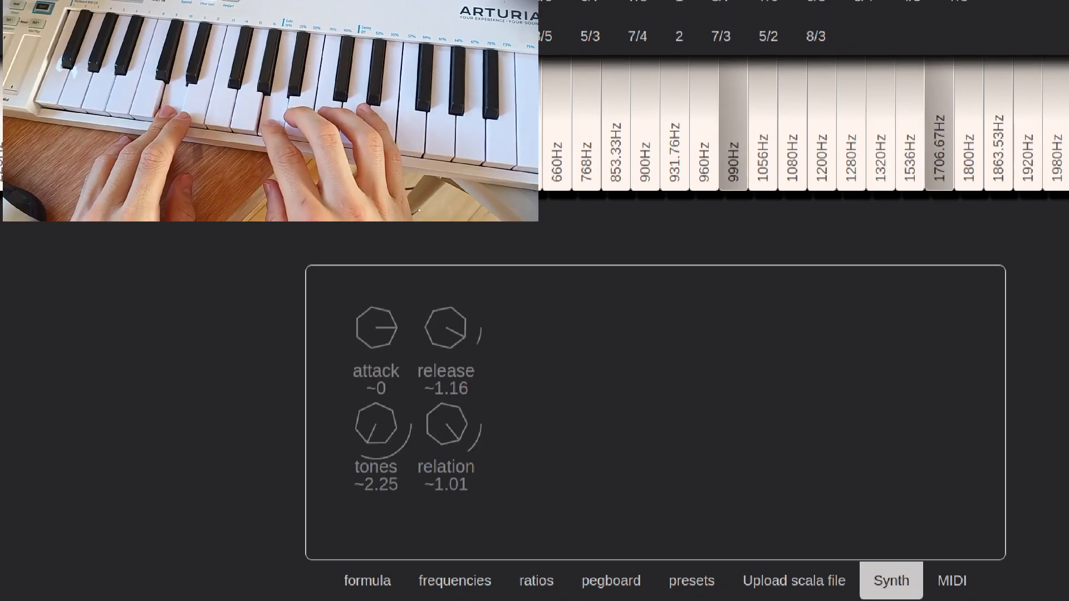